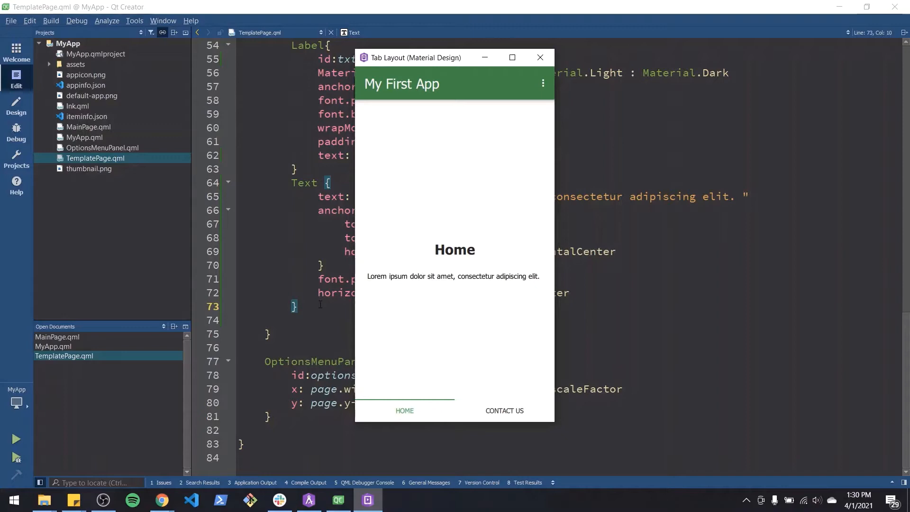
- Close the preview and add an Image block with width 100 and height 200 below the Text
left_click(539, 57)
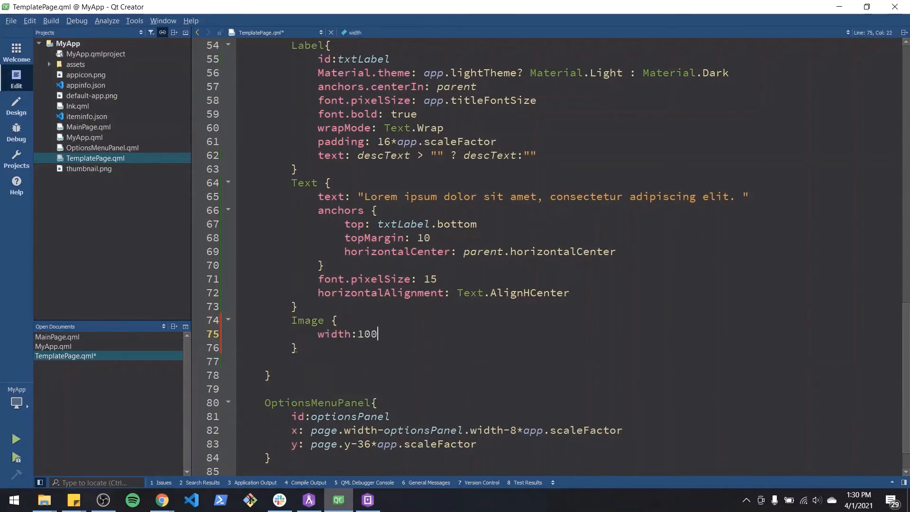
type("height: 200")
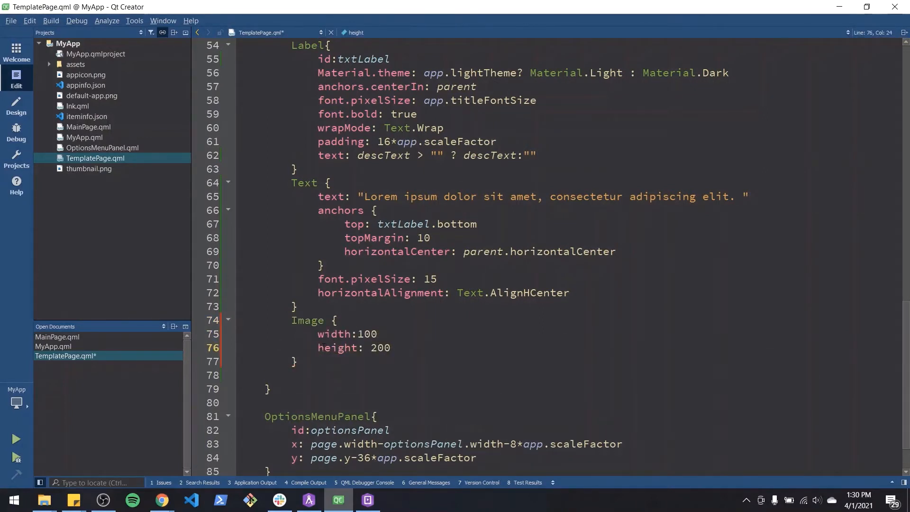
mouse_move(162, 498)
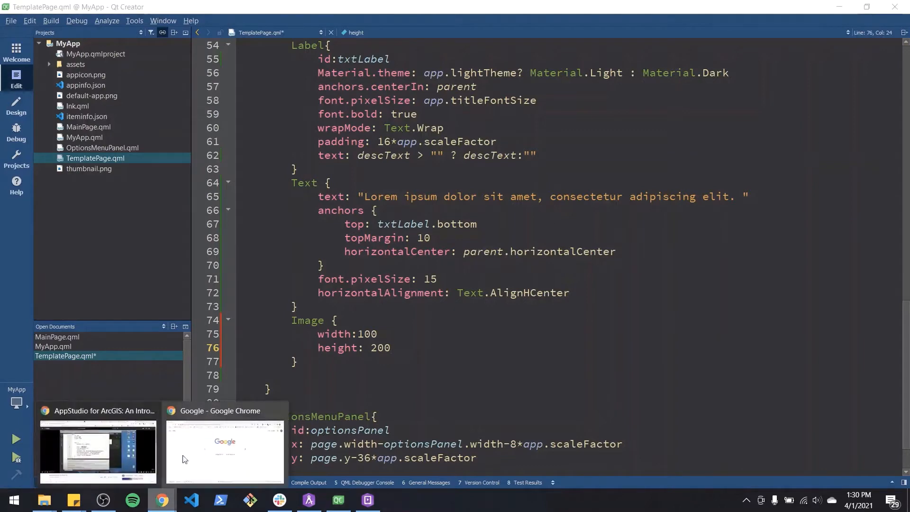
- In Chrome's Image QML Type docs, jump to the source property description
left_click(224, 449)
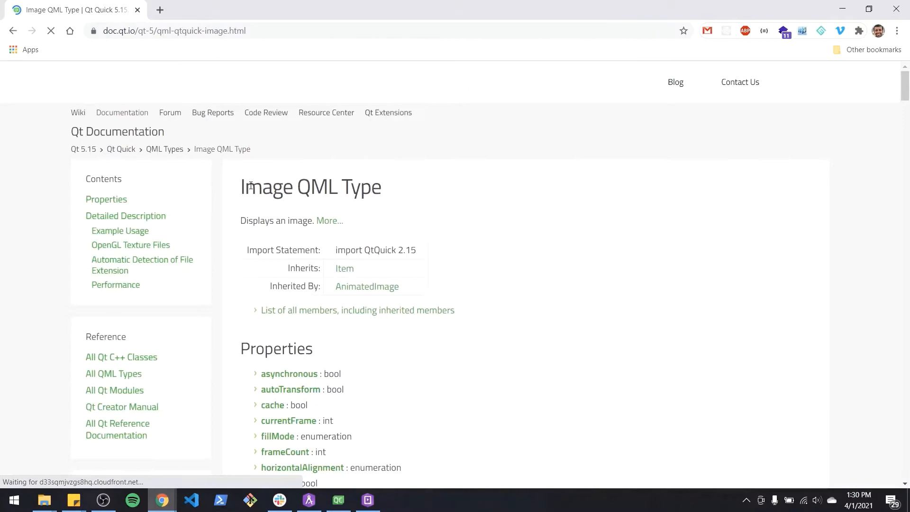
scroll("down", 3)
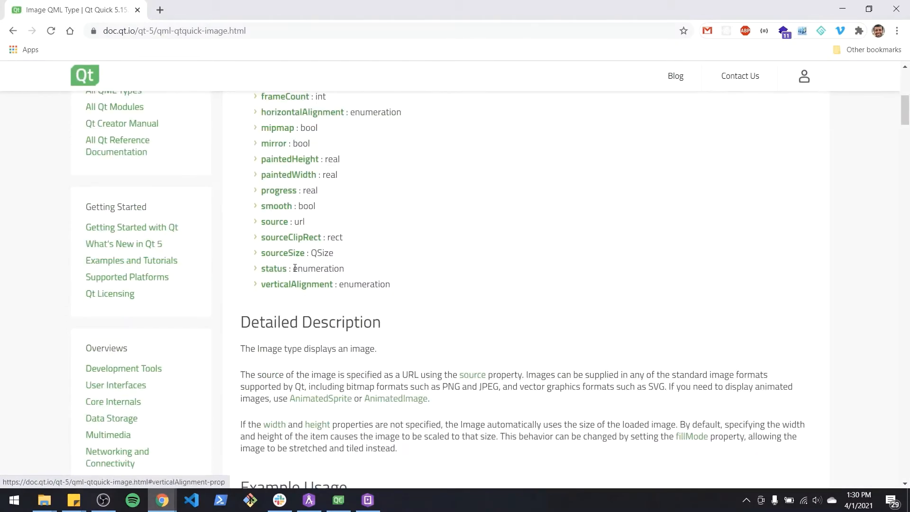
left_click(274, 222)
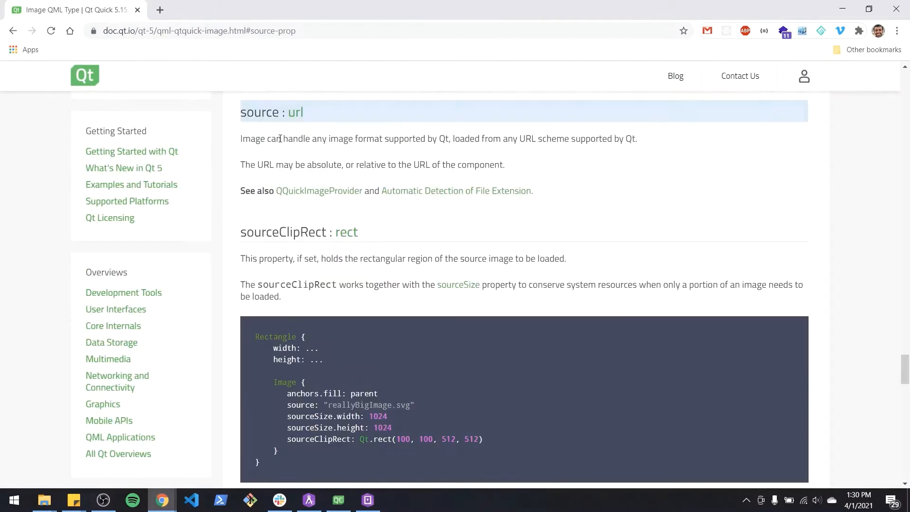
mouse_move(284, 112)
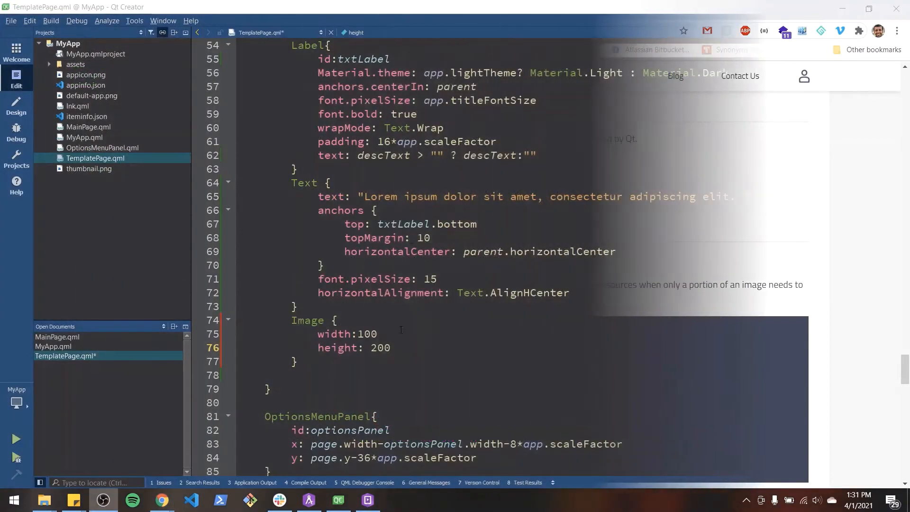
- Add source: "" inside the Image block as an empty path placeholder
type("sou")
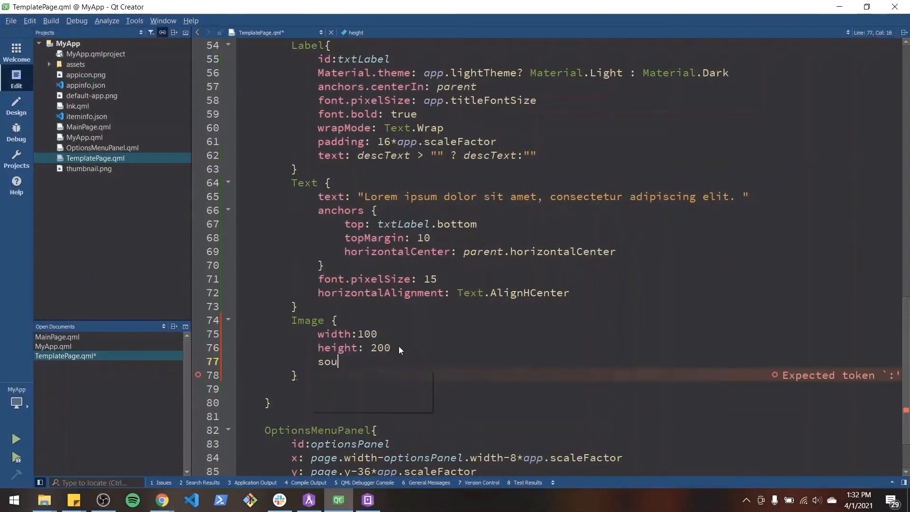
type("rce: \"\"")
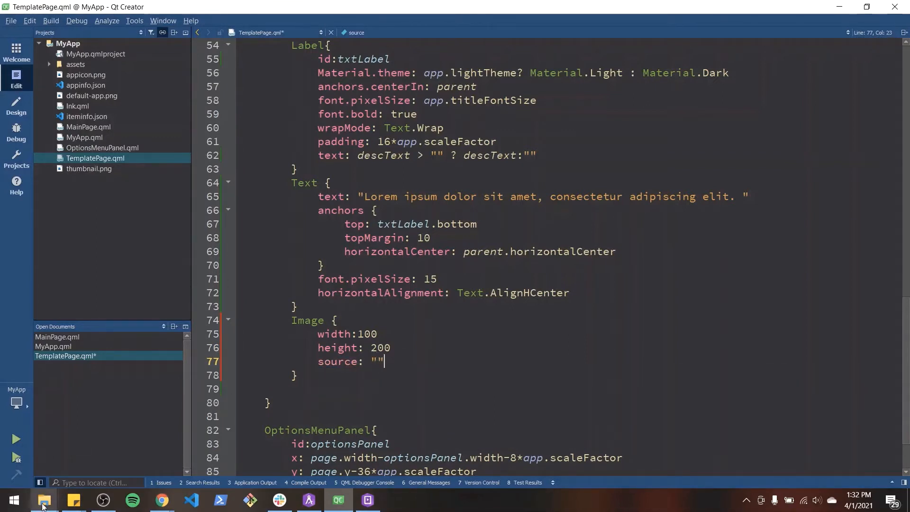
mouse_move(43, 499)
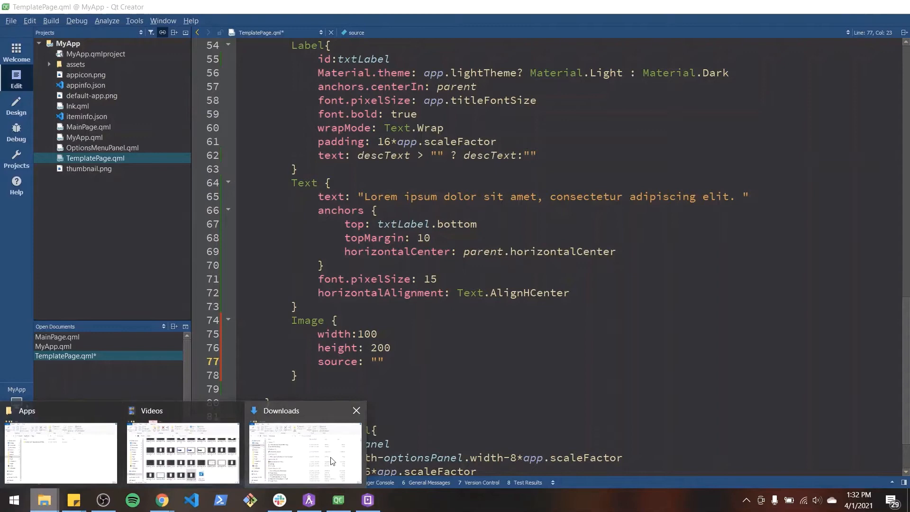
- Open the Apps window and enter the long-named app project folder
left_click(304, 453)
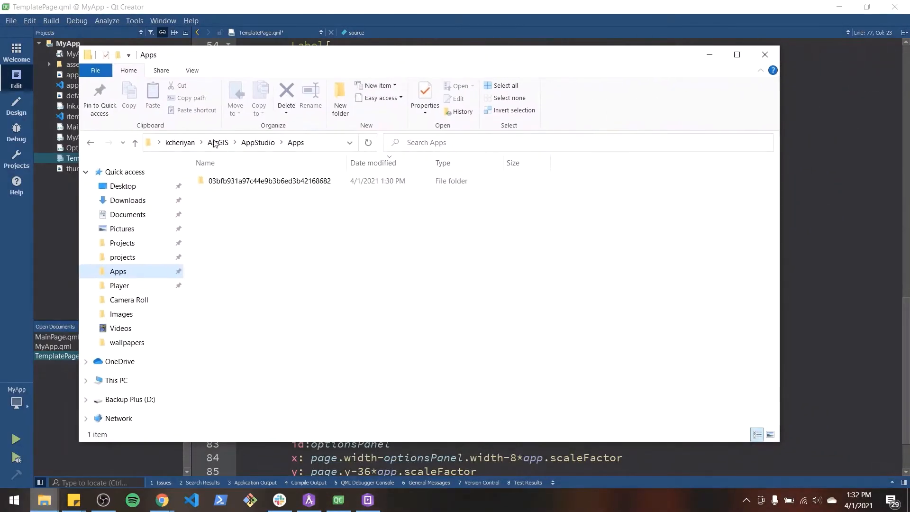
mouse_move(209, 152)
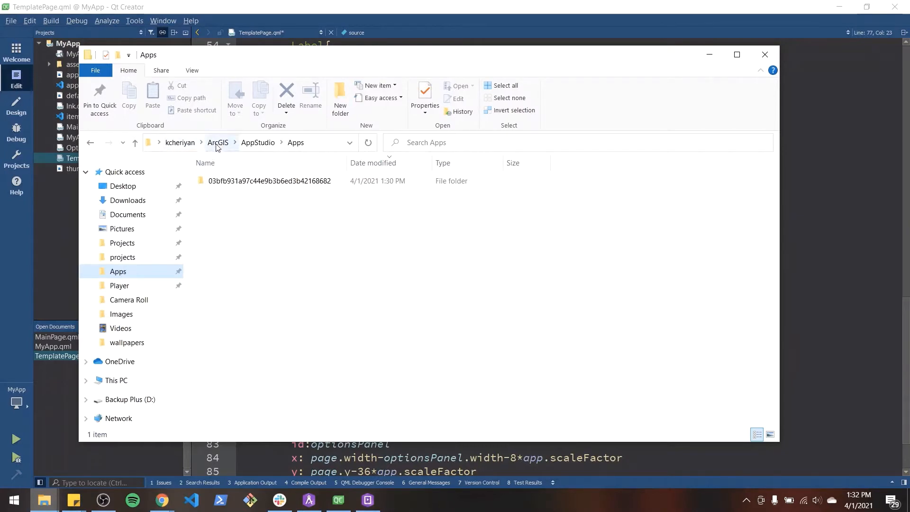
mouse_move(199, 145)
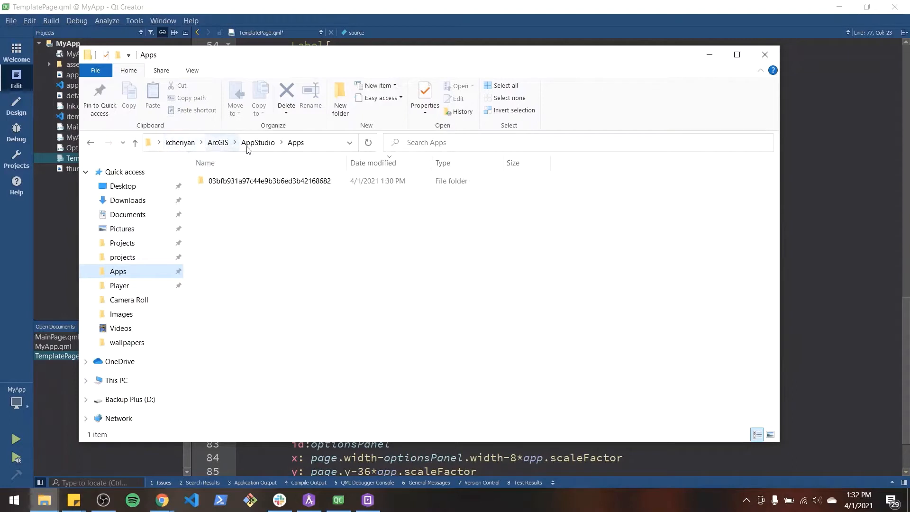
mouse_move(259, 194)
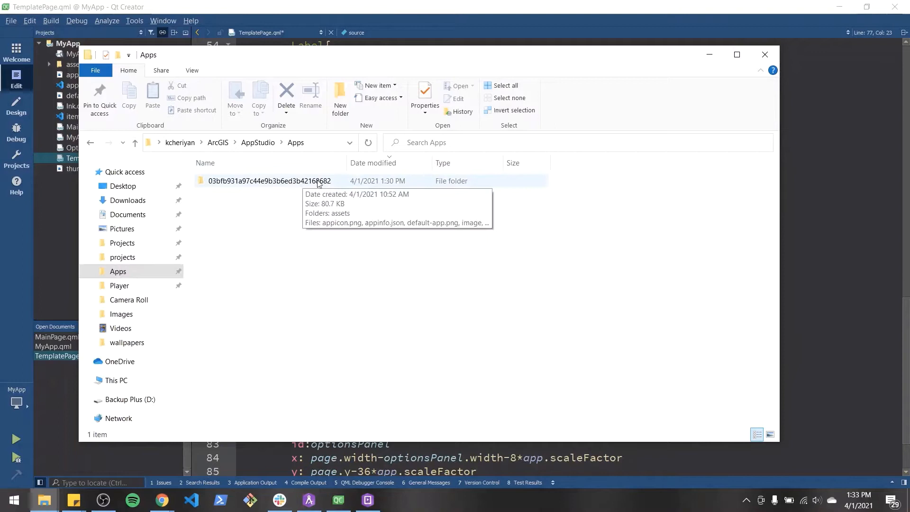
left_click(269, 181)
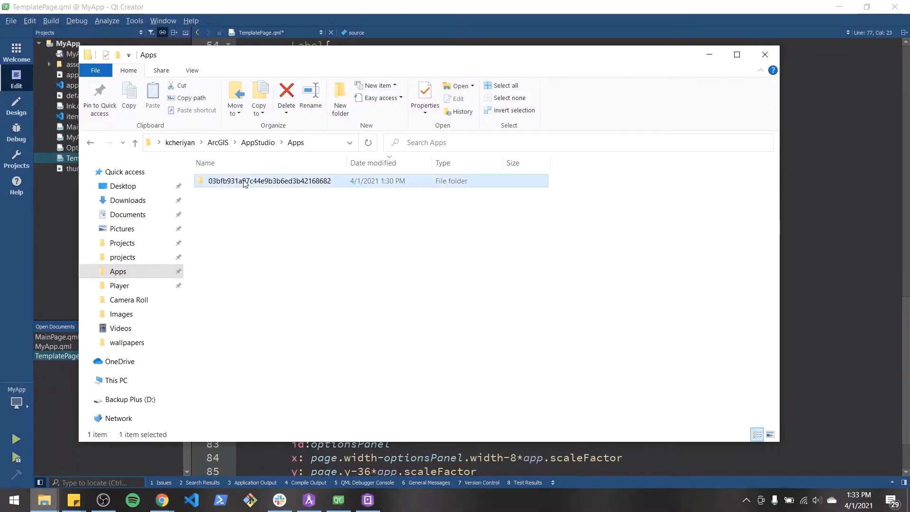
double_click(269, 181)
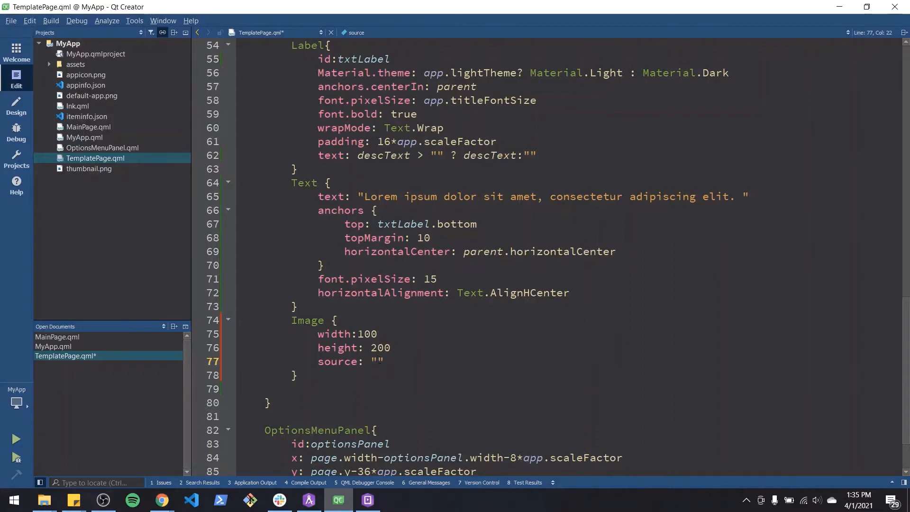
- Set the image source to "./assets/cat.jpg" and name the Text element subText
type("/assets")
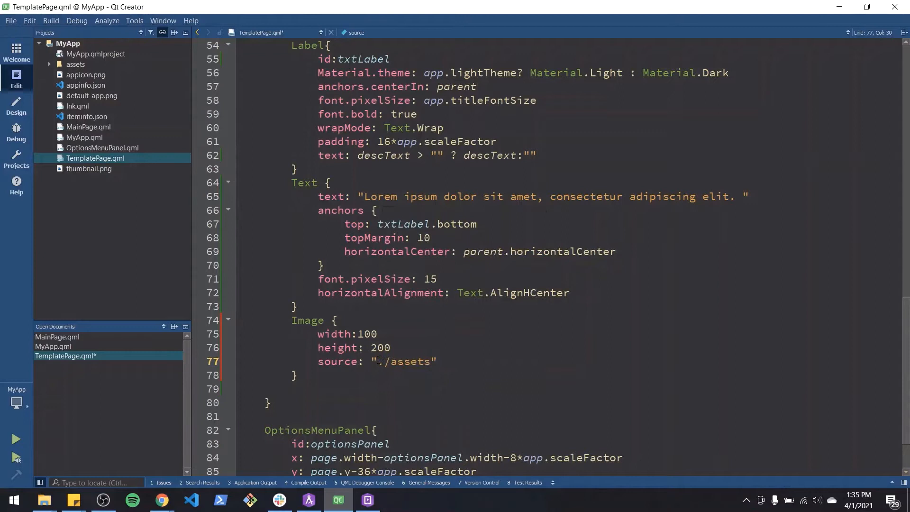
type("/cat.jpg")
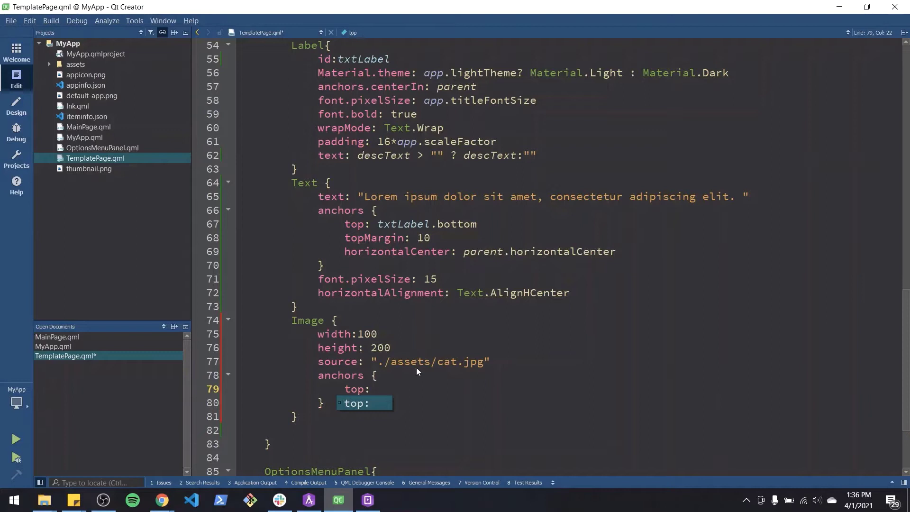
left_click(334, 182)
type("id")
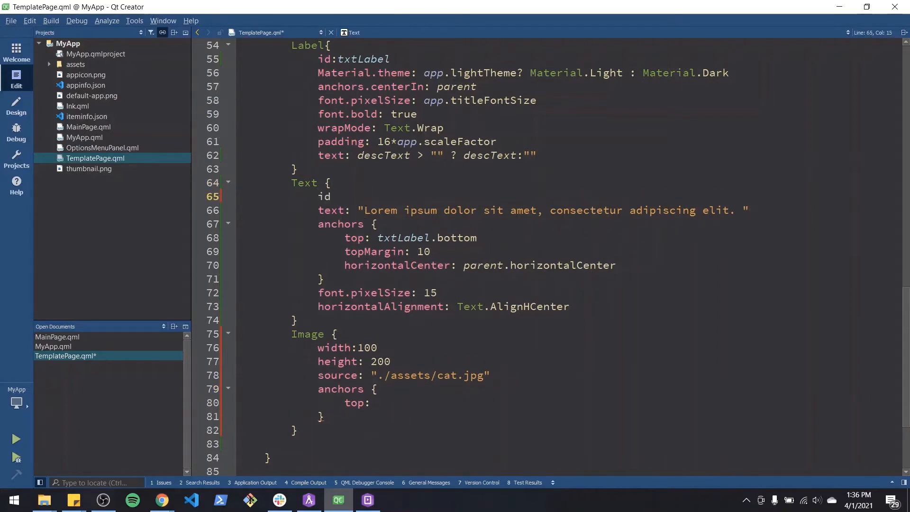
type(": sub")
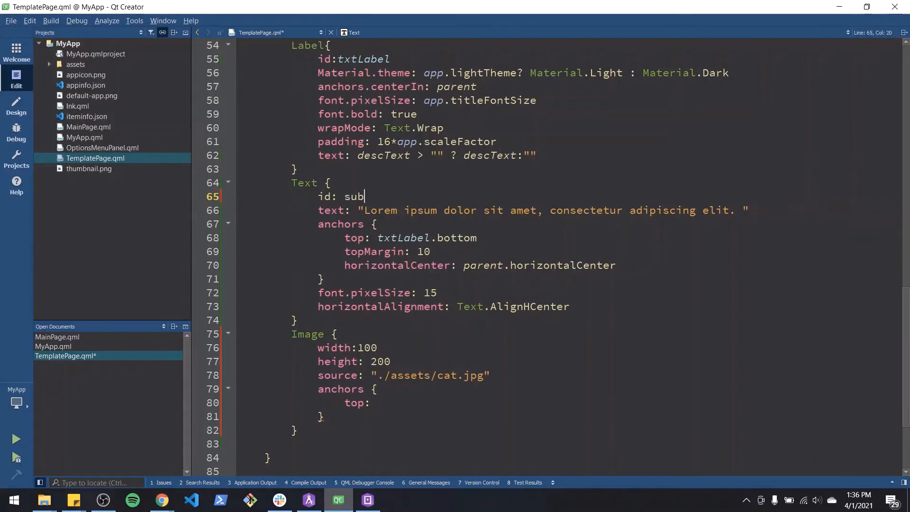
type("Text")
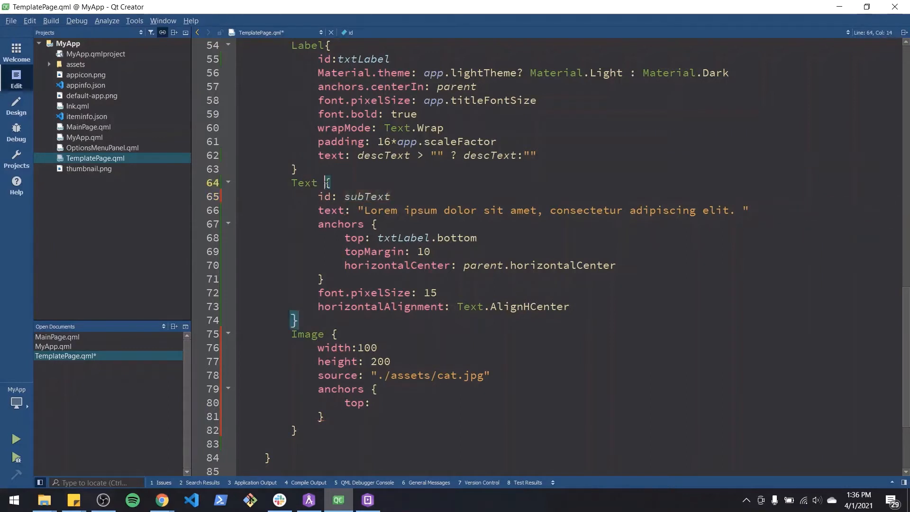
- Anchor the image to subText.bottom with topMargin 10 and parent.horizontalCenter
left_click(380, 402)
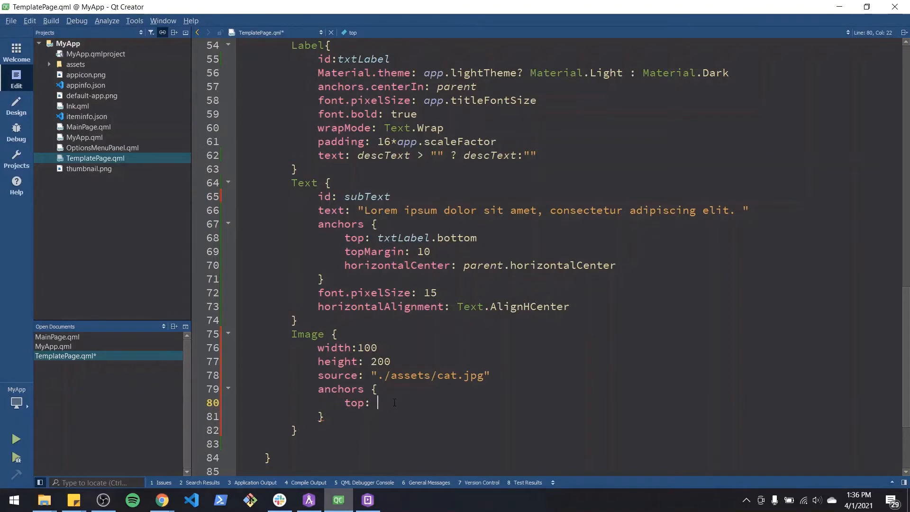
type("subText.bottom")
type("topMargin:")
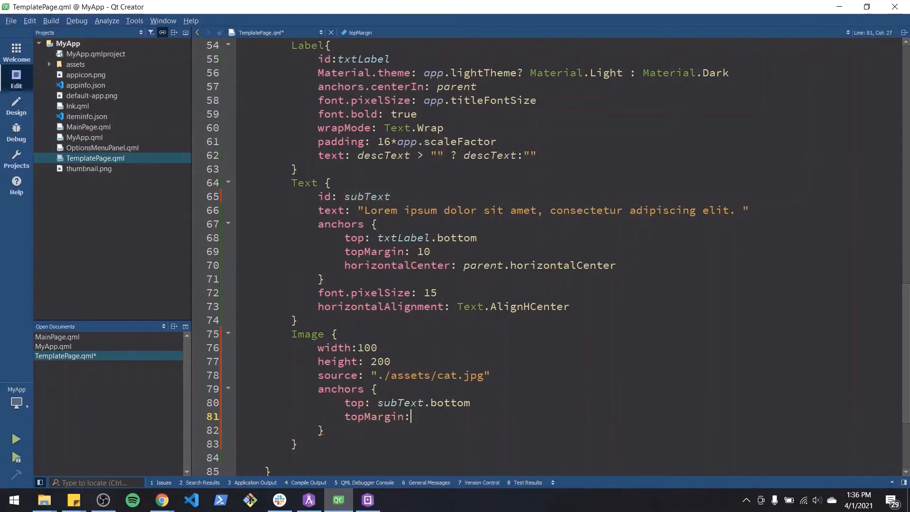
type("10")
type("horizontalCenter:")
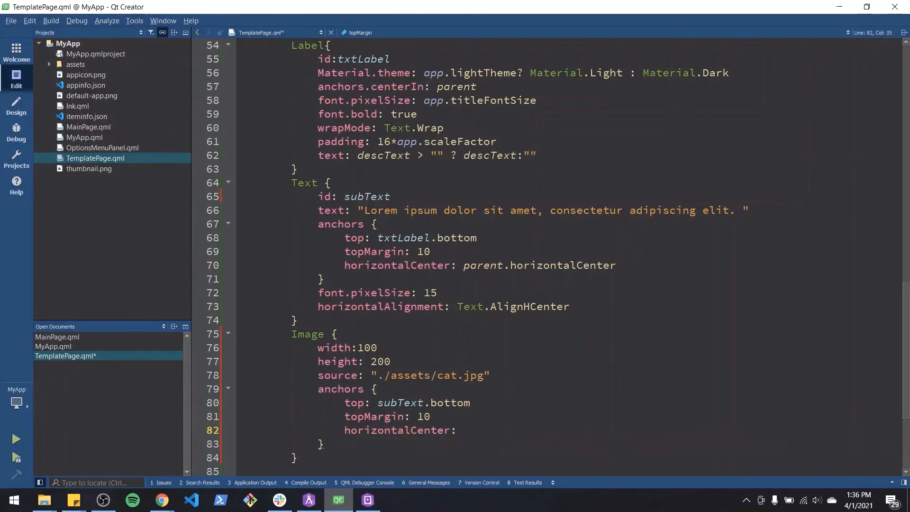
type("parent.hor")
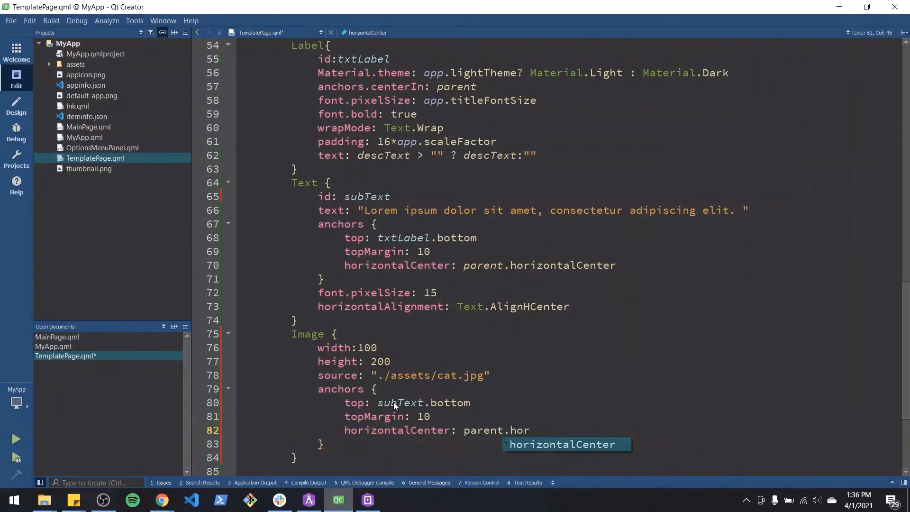
key("Return")
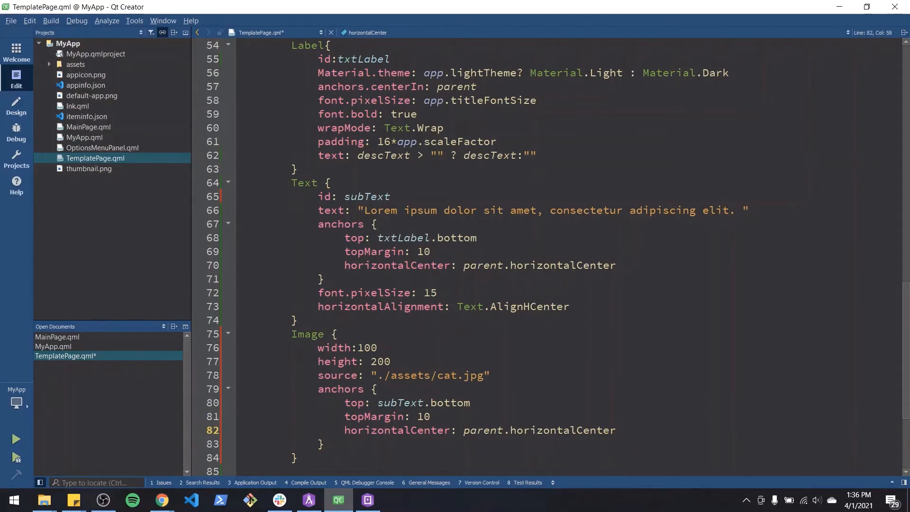
- Run the app to preview the cat image layout, then close the preview
left_click(252, 482)
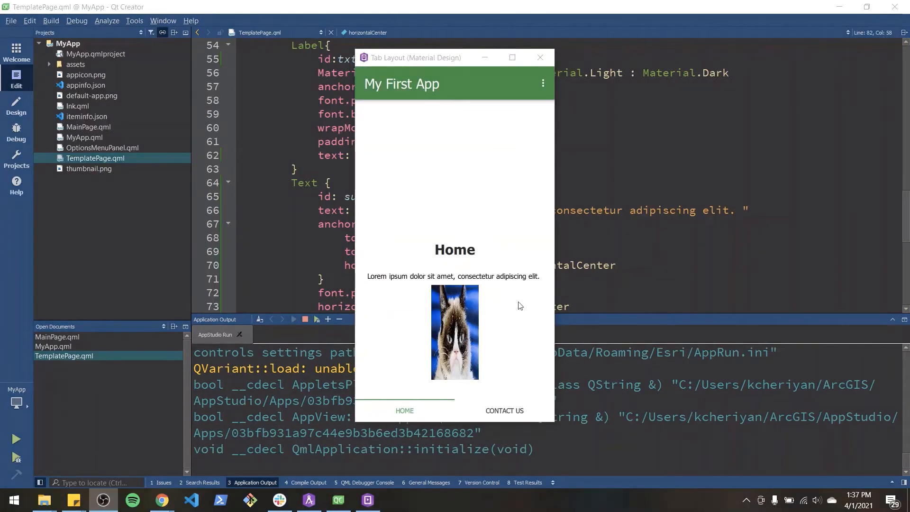
mouse_move(573, 286)
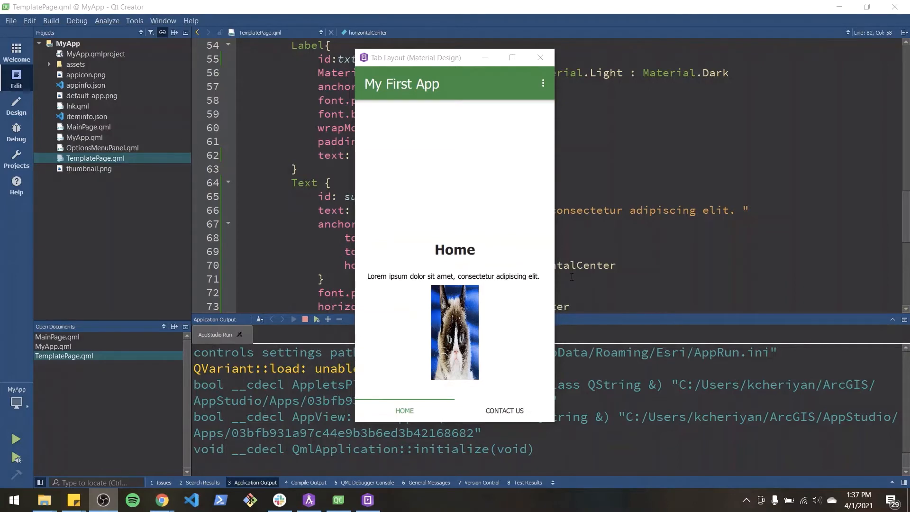
left_click(539, 58)
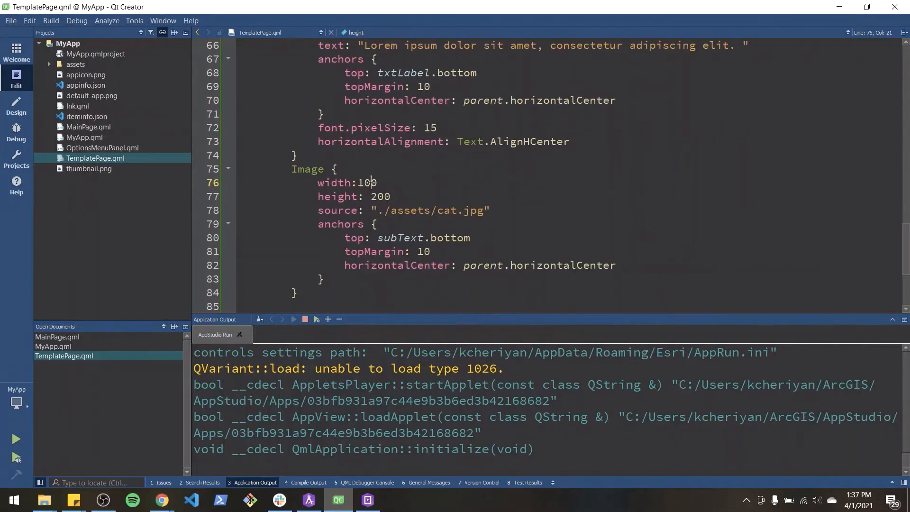
- Change the Image width from 100 to 400
key("BackSpace")
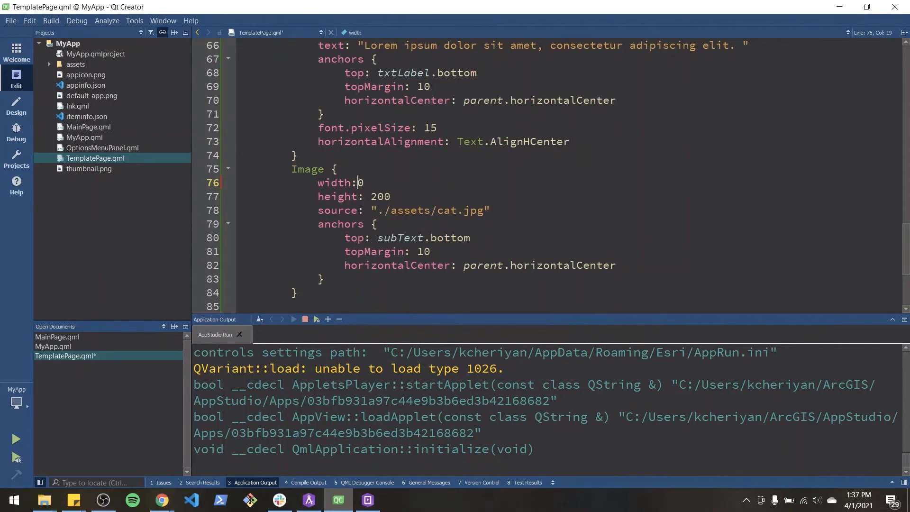
type("400")
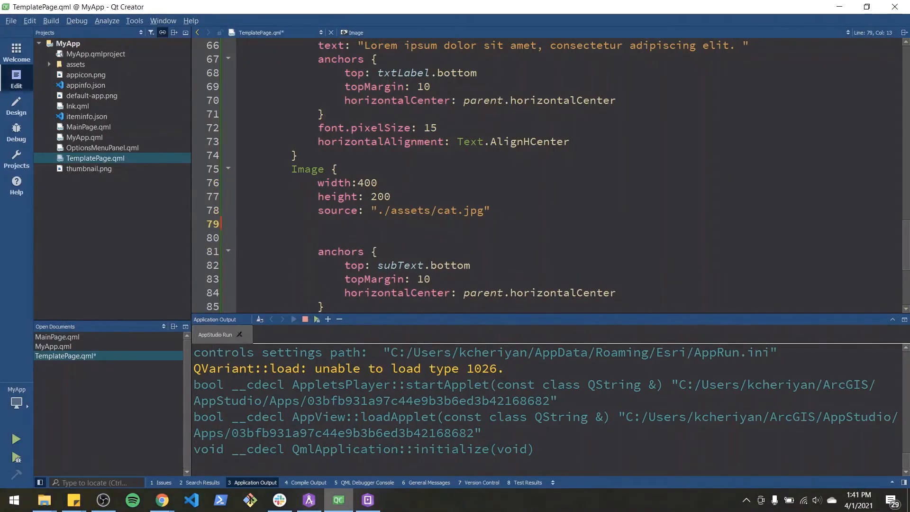
mouse_move(163, 499)
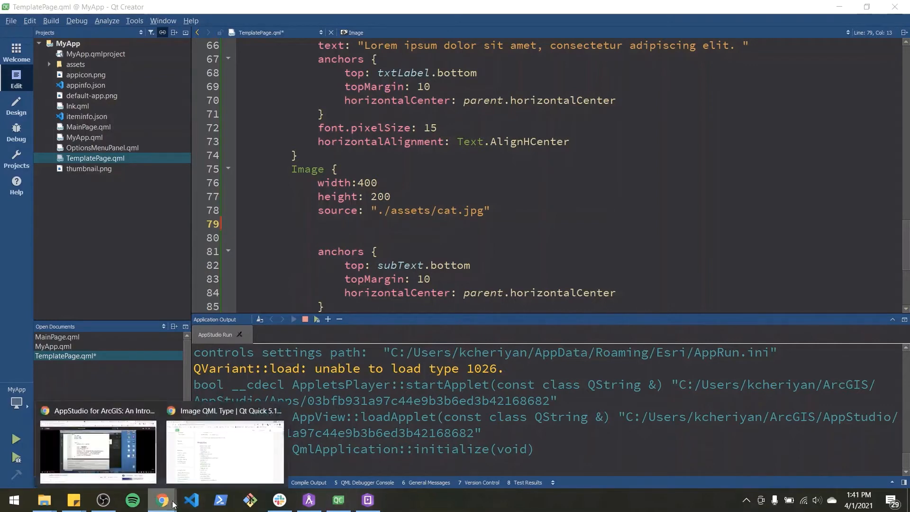
left_click(225, 451)
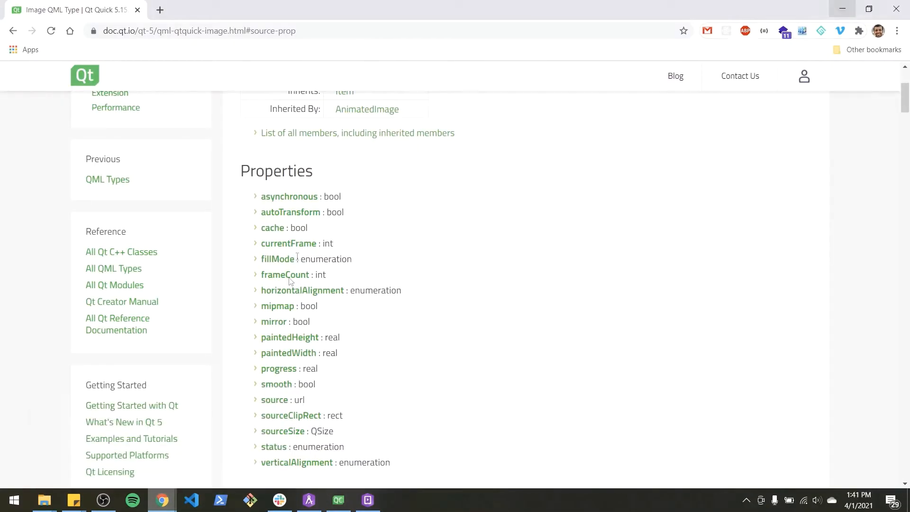
left_click(279, 258)
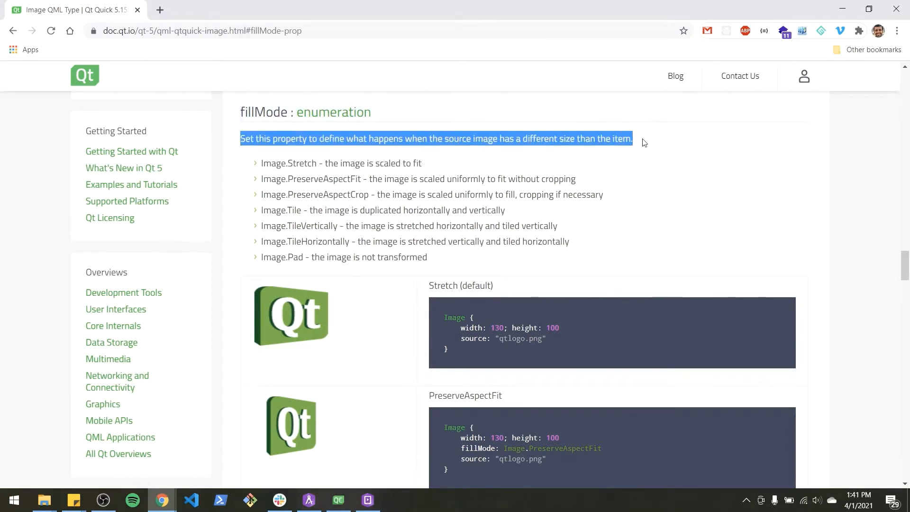
left_click(338, 500)
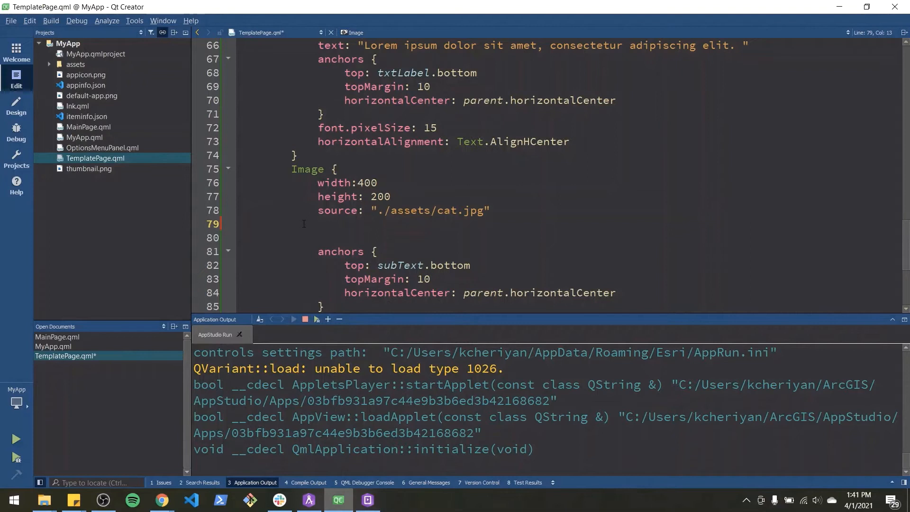
- Set fillMode: Image.PreserveAspectCrop on the cat image
type("fillMode:")
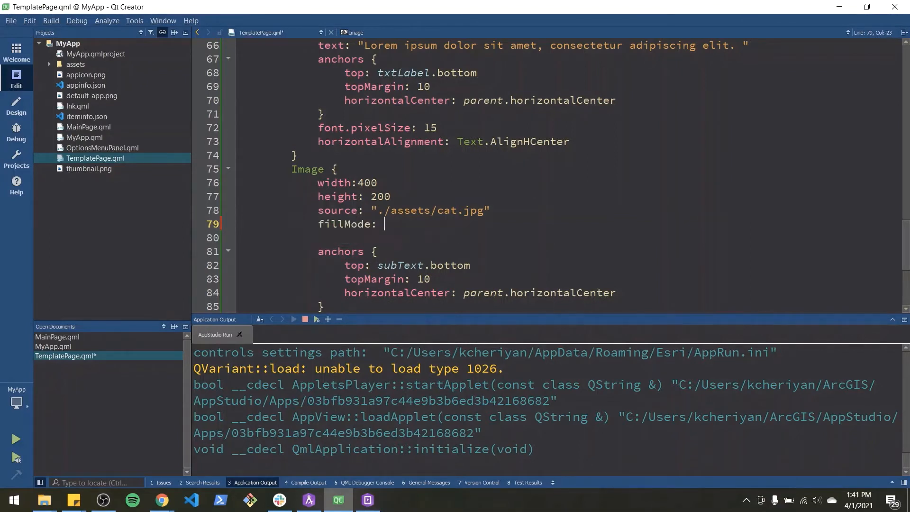
type("Image.Prese")
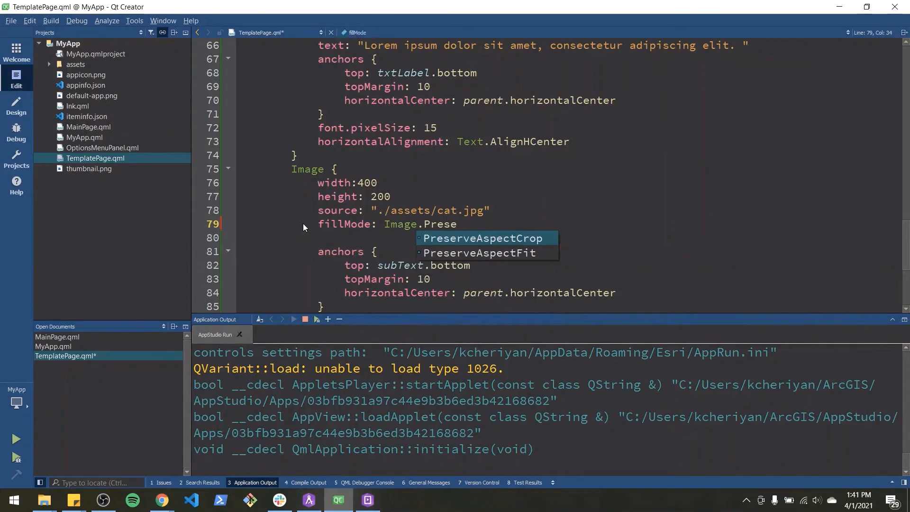
left_click(483, 237)
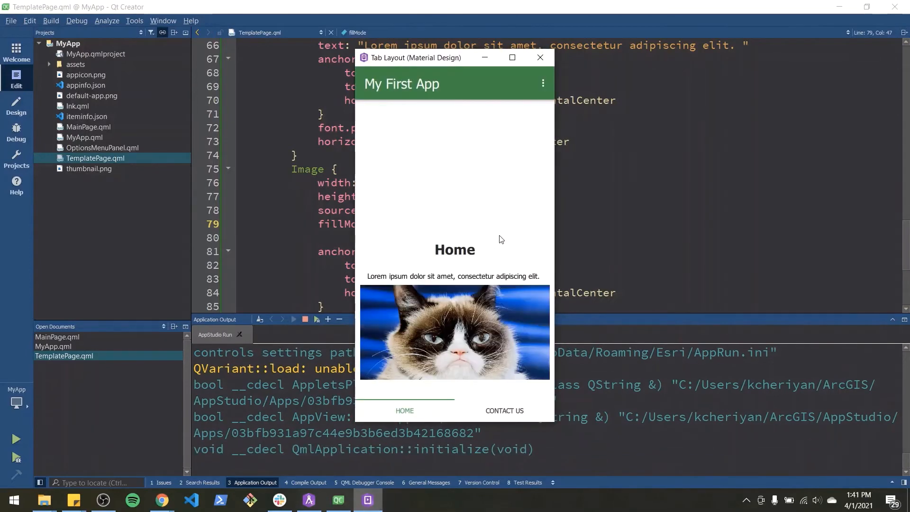
mouse_move(639, 509)
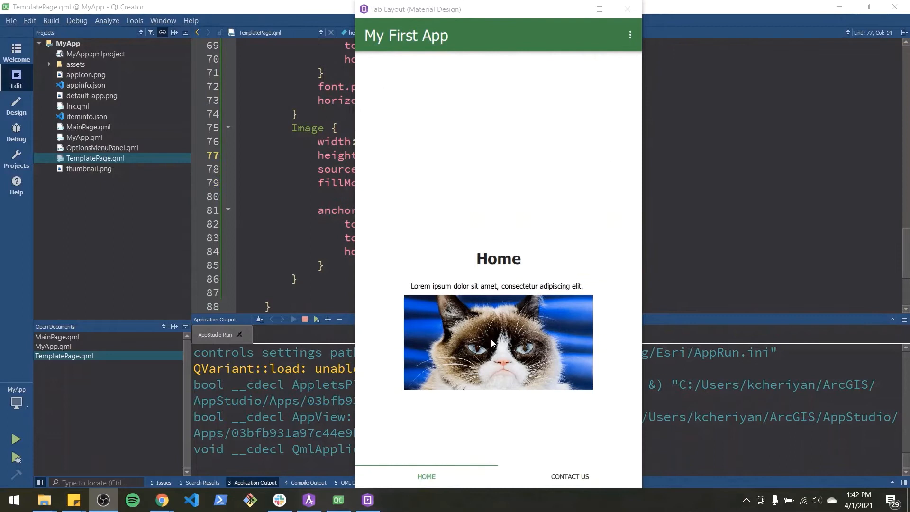
mouse_move(494, 290)
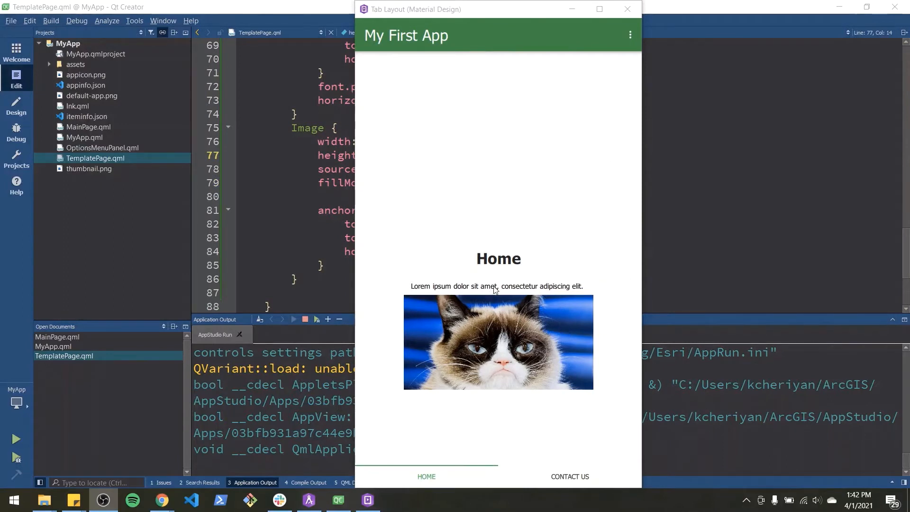
mouse_move(540, 331)
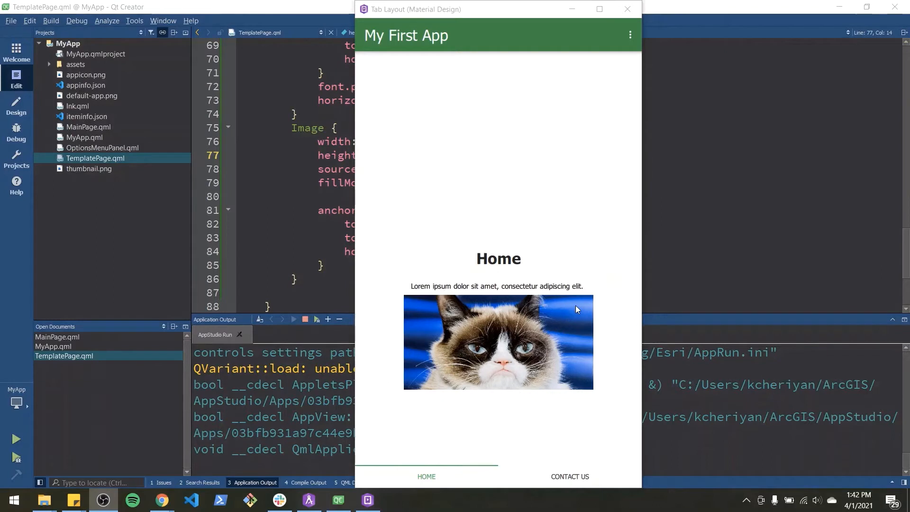
mouse_move(580, 308)
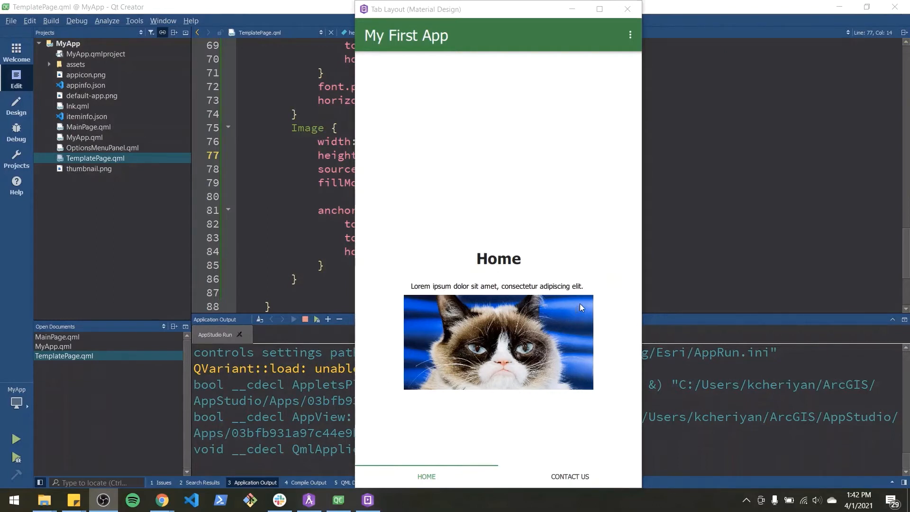
mouse_move(520, 460)
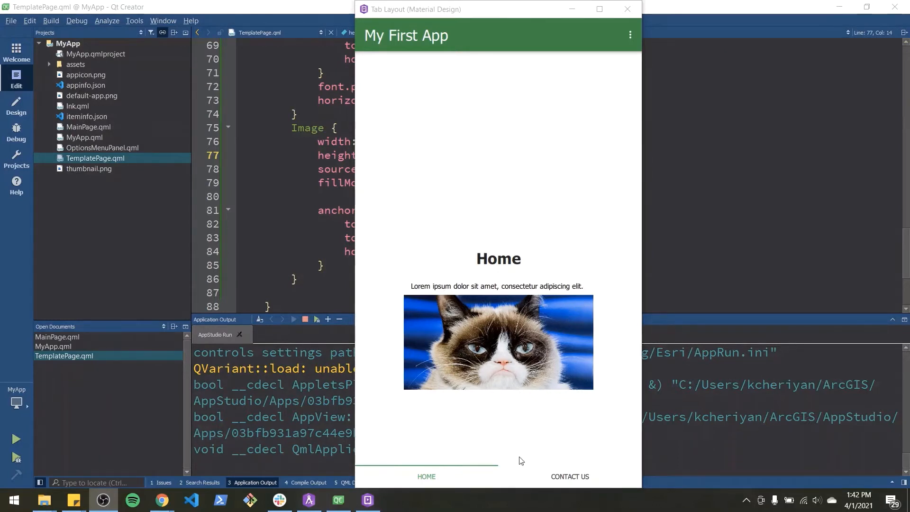
mouse_move(512, 476)
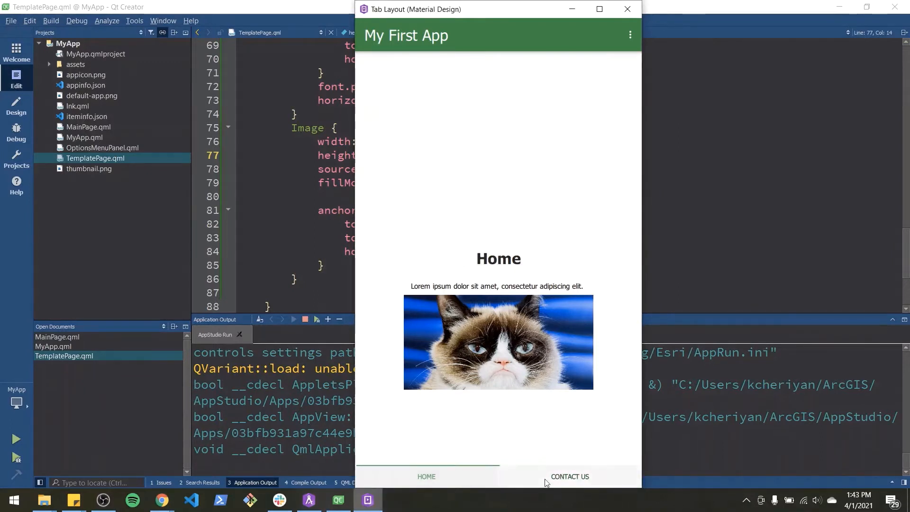
left_click(569, 476)
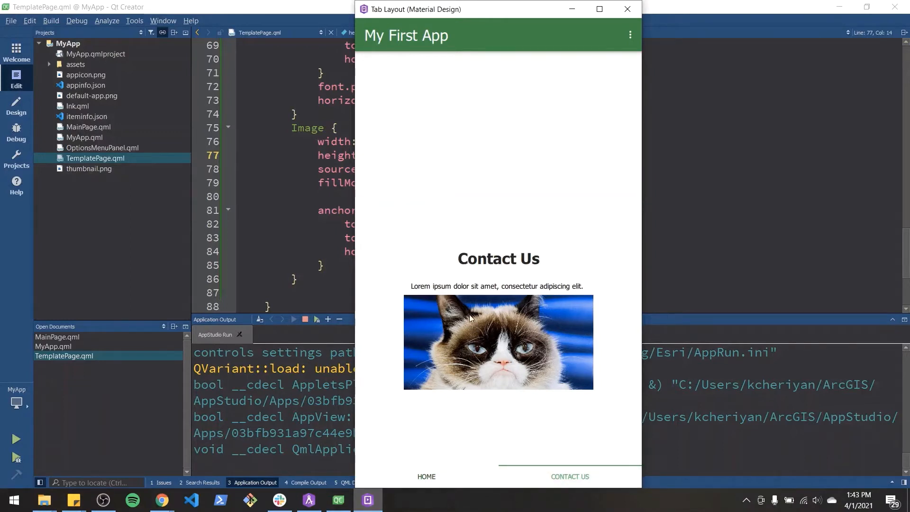
mouse_move(405, 286)
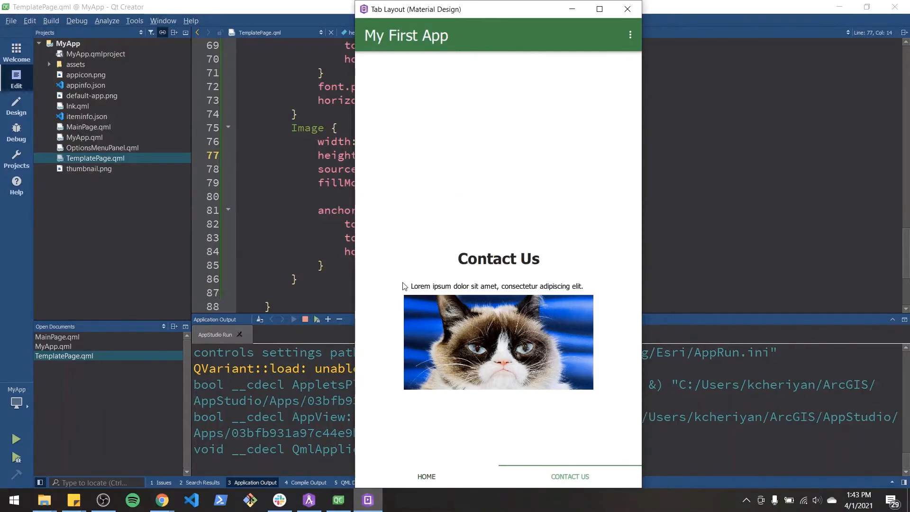
left_click(426, 476)
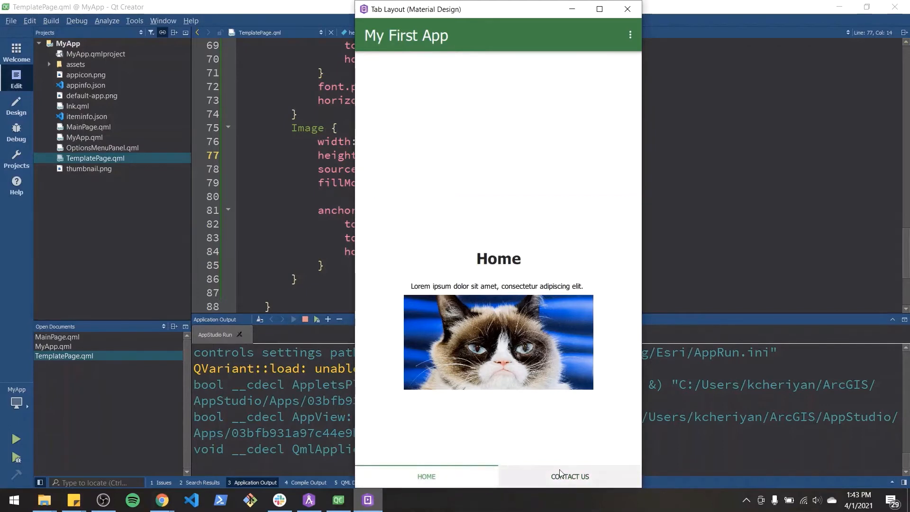
left_click(626, 8)
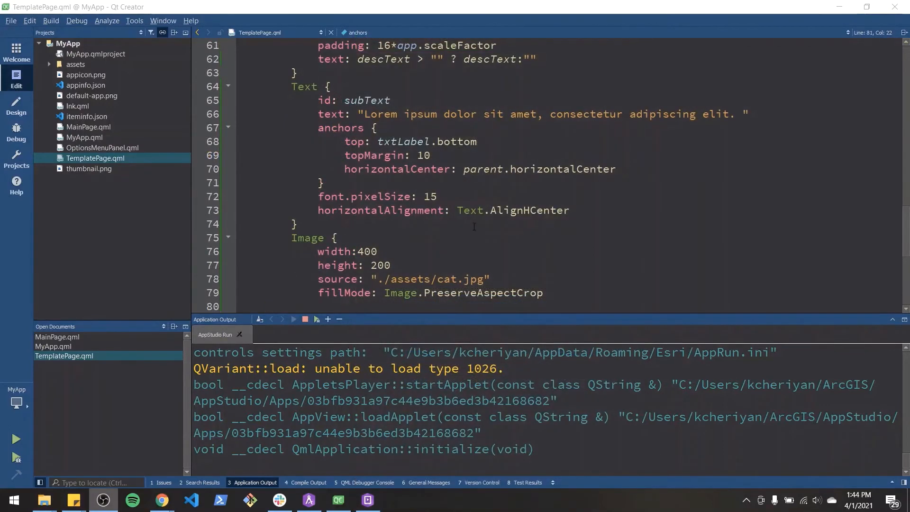
- Declare property var subTextContent and property var imageSource after descText
left_click(437, 197)
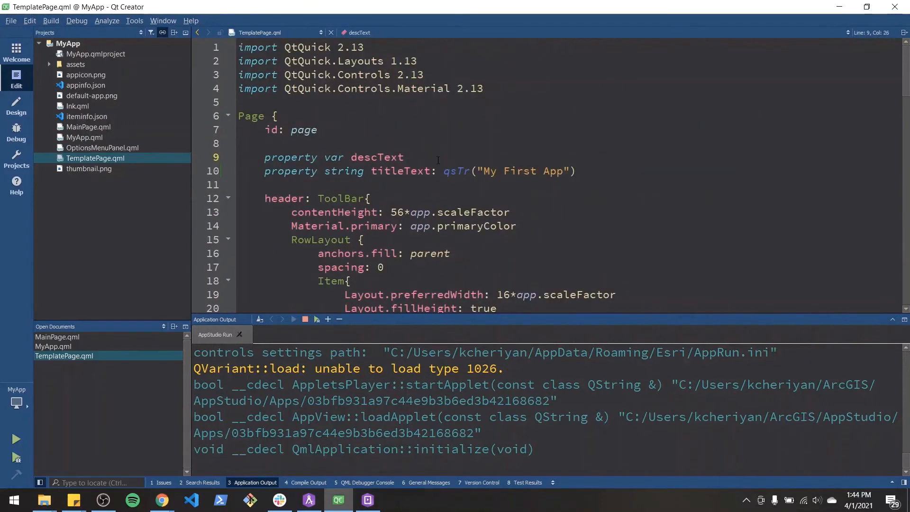
type("property var")
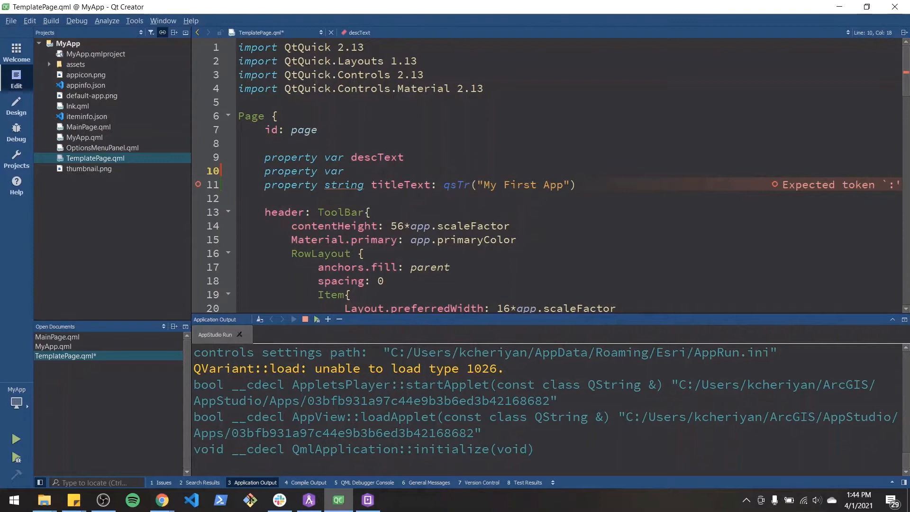
type("subTextContent")
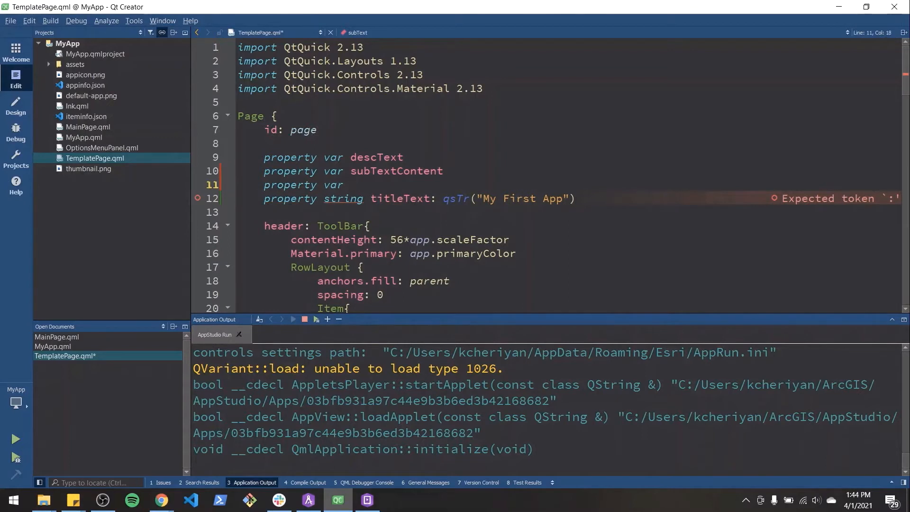
type("imageSource")
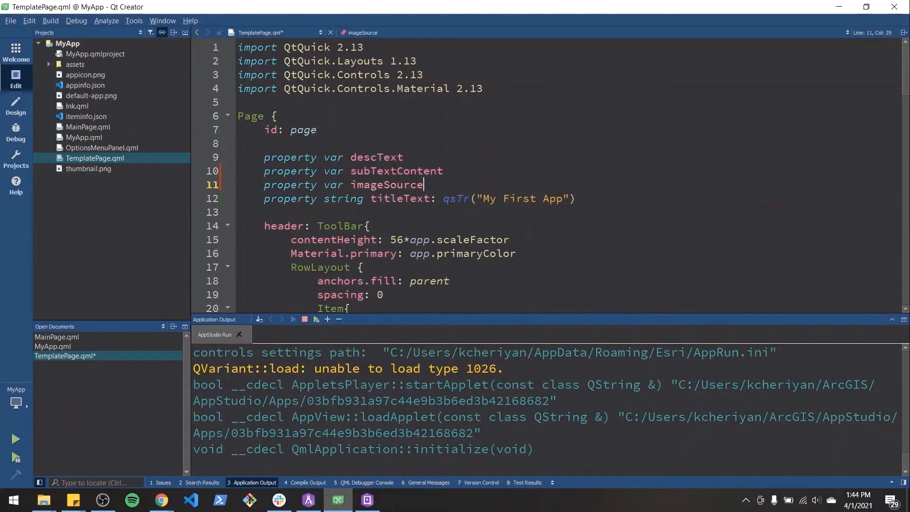
- Bring the running app back into view and move to the Home page properties in MyApp.qml
left_click(390, 171)
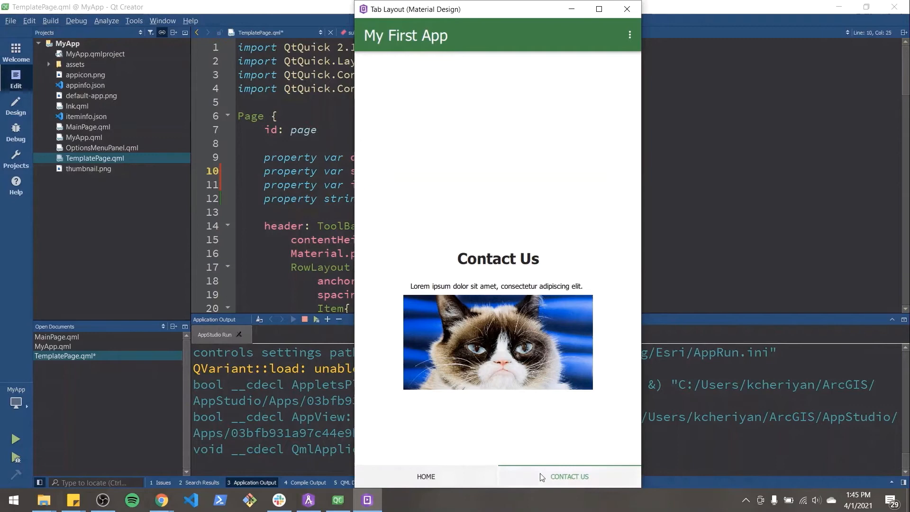
left_click(53, 346)
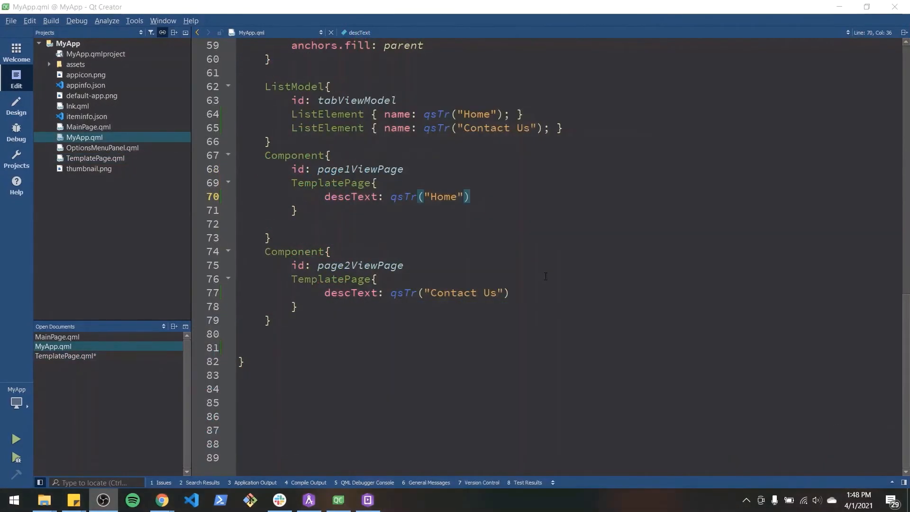
- Give the Home TemplatePage a subTextContent with the Lorem ipsum sentence
scroll("up", 3)
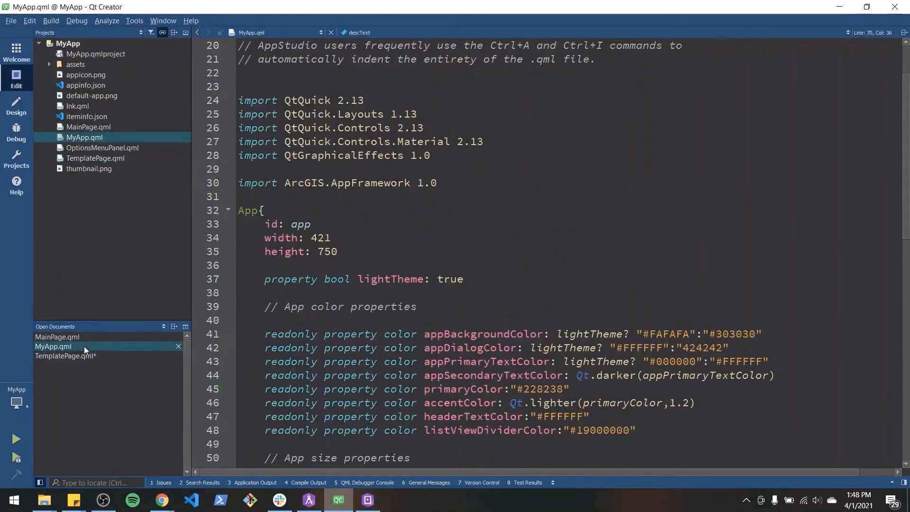
scroll("down", 3)
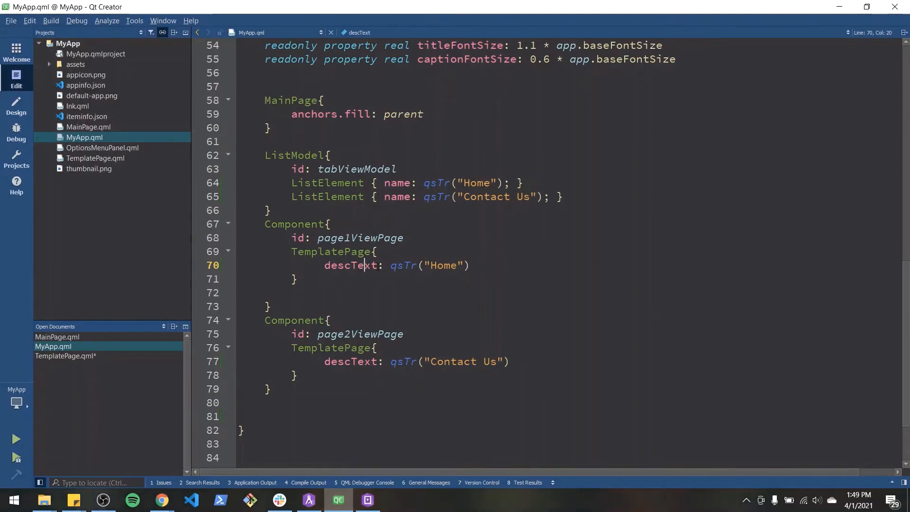
type("s")
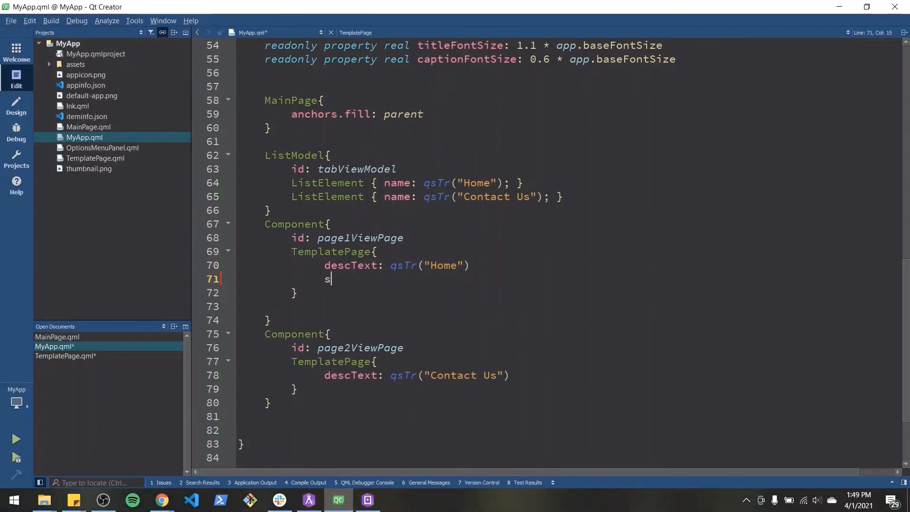
type("ubTextContent:")
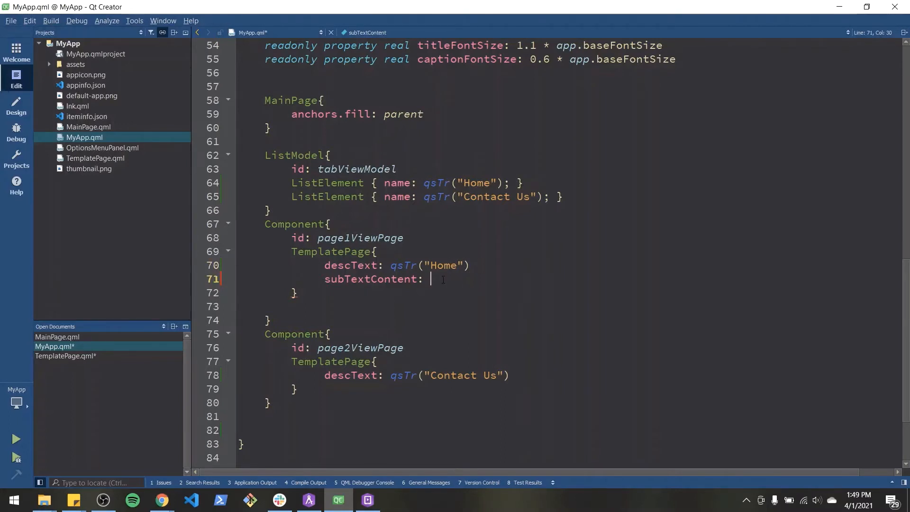
type("\"")
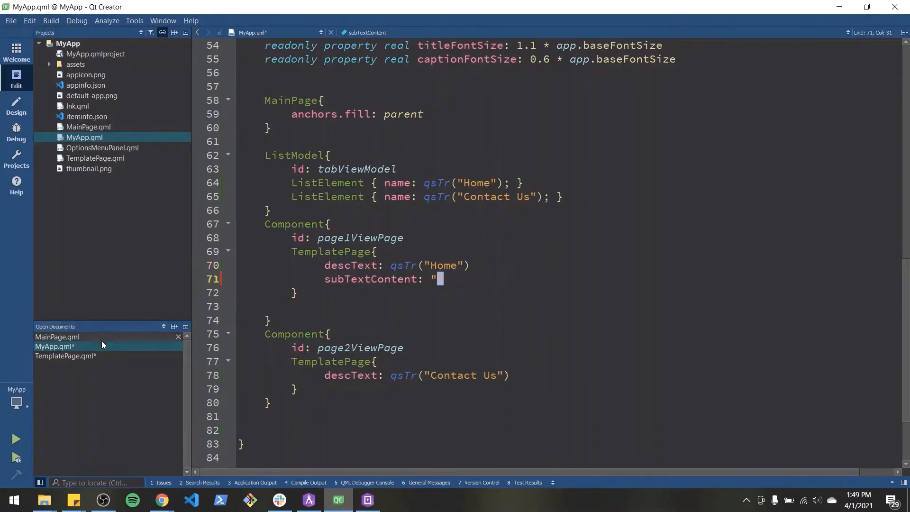
- Set the Home page imageSource to "./assets/cat.jpg", checking the template's hard-coded path
left_click(65, 356)
type("imageSource: \"\"")
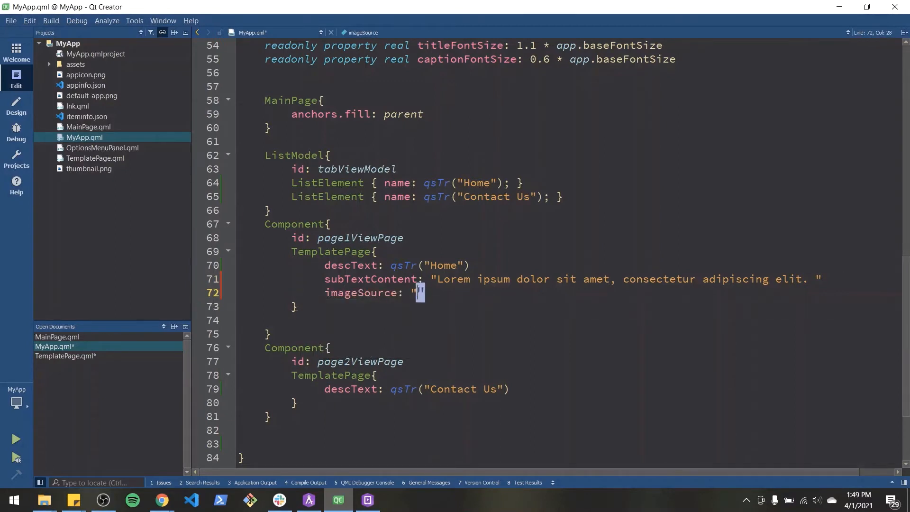
mouse_move(64, 356)
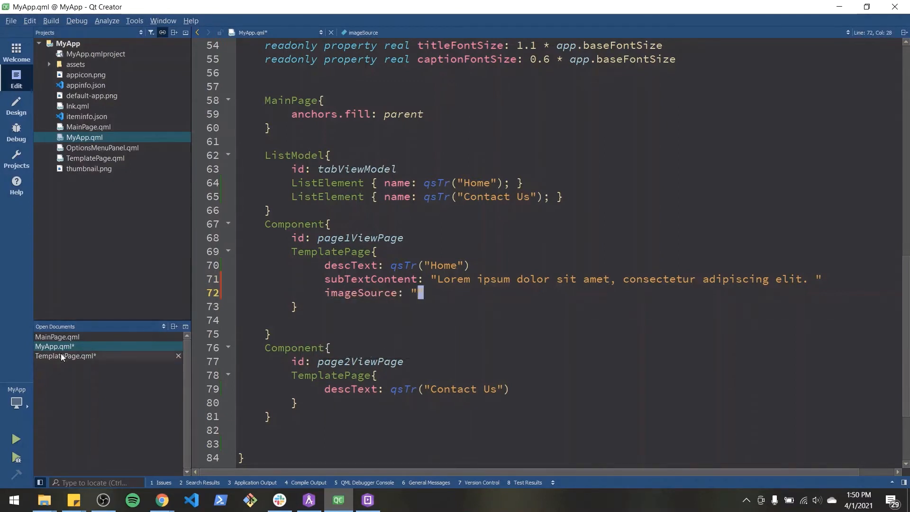
left_click(65, 356)
type("./assets/cat.jpg")
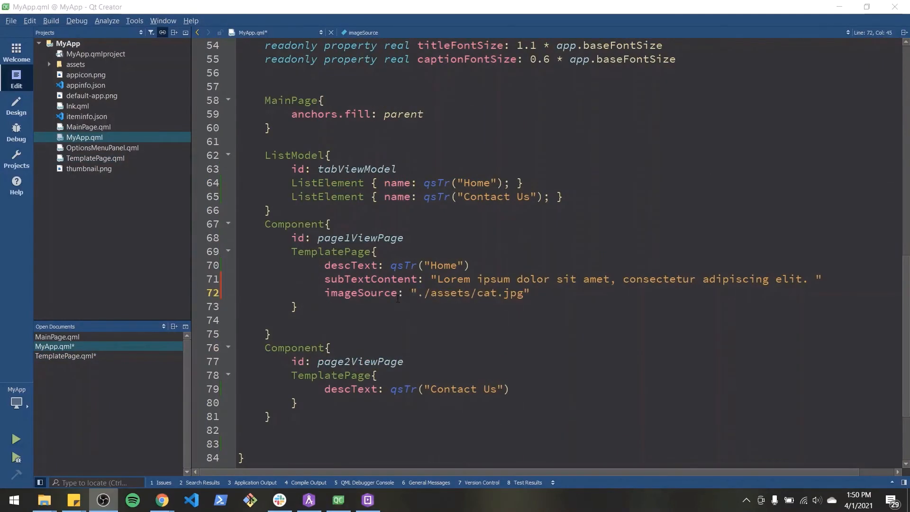
left_click(295, 306)
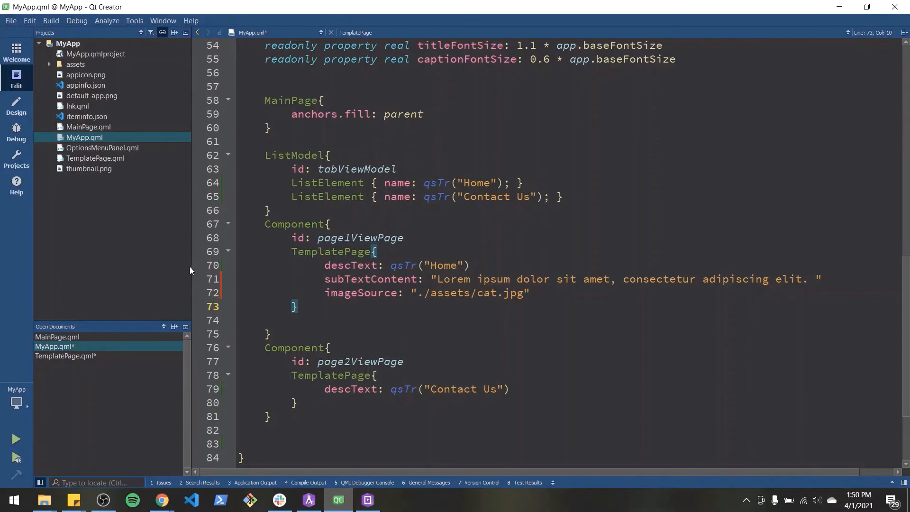
left_click(297, 307)
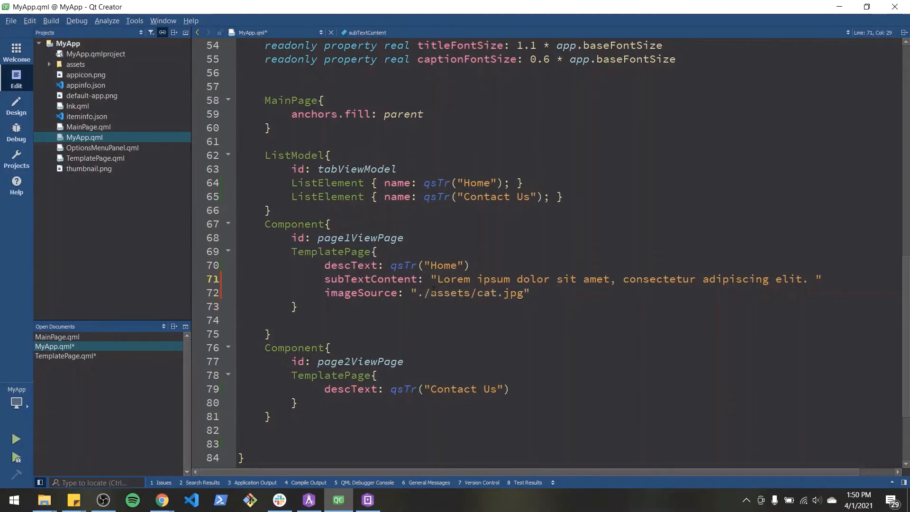
left_click(66, 356)
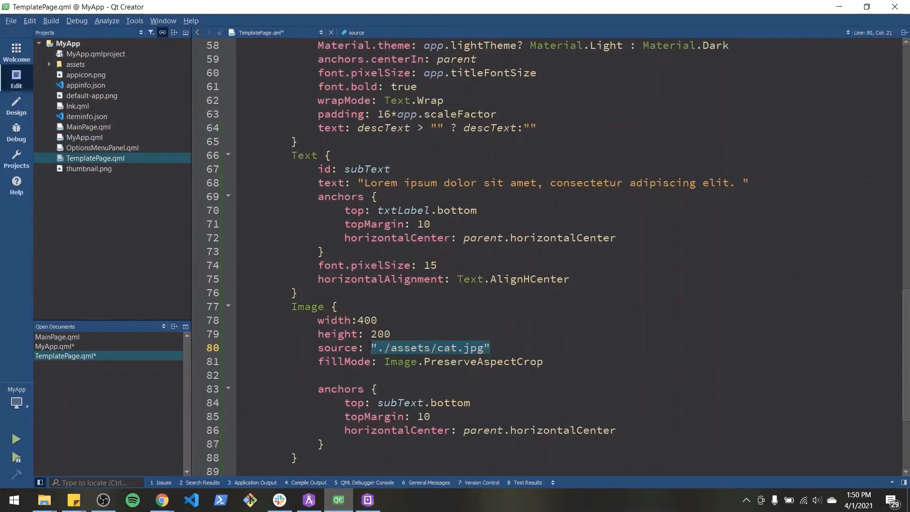
- Replace the hard-coded image path with imageSource and the subtext sentence with subTextContent
key("Delete")
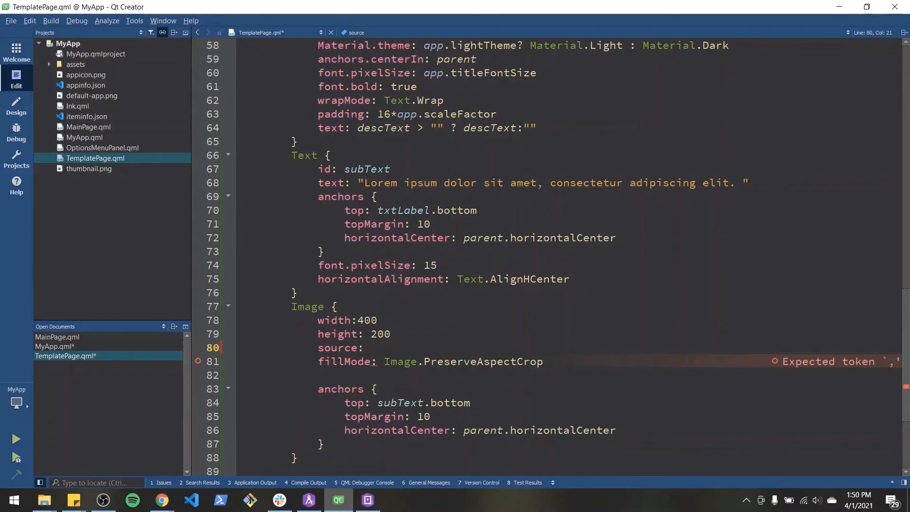
type("imageSource")
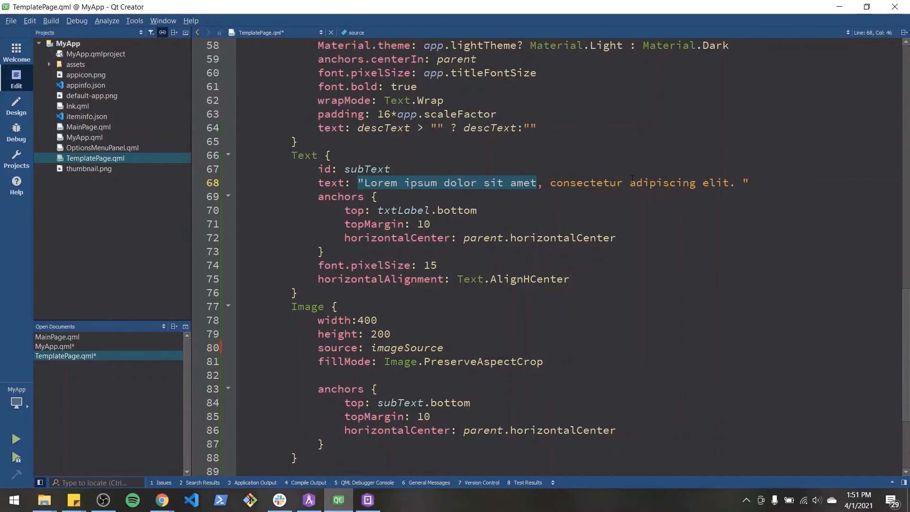
key("Delete")
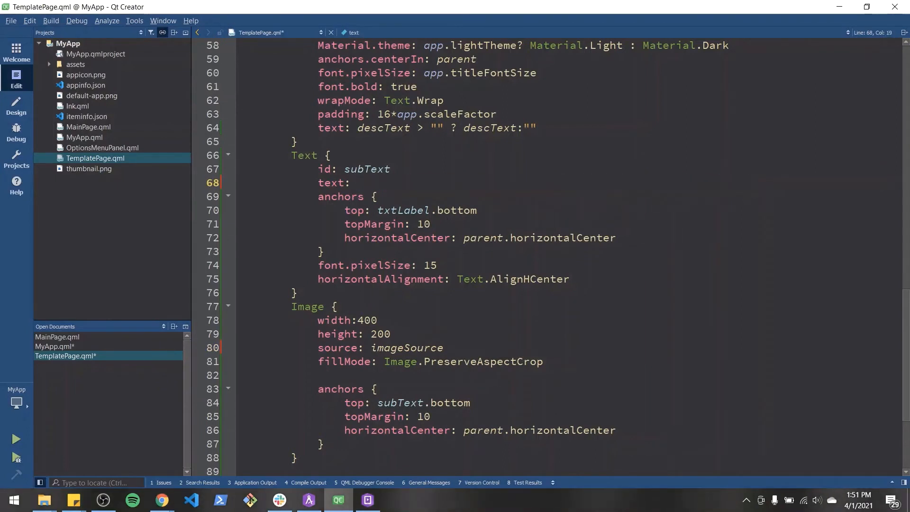
type("subTextContent: \"")
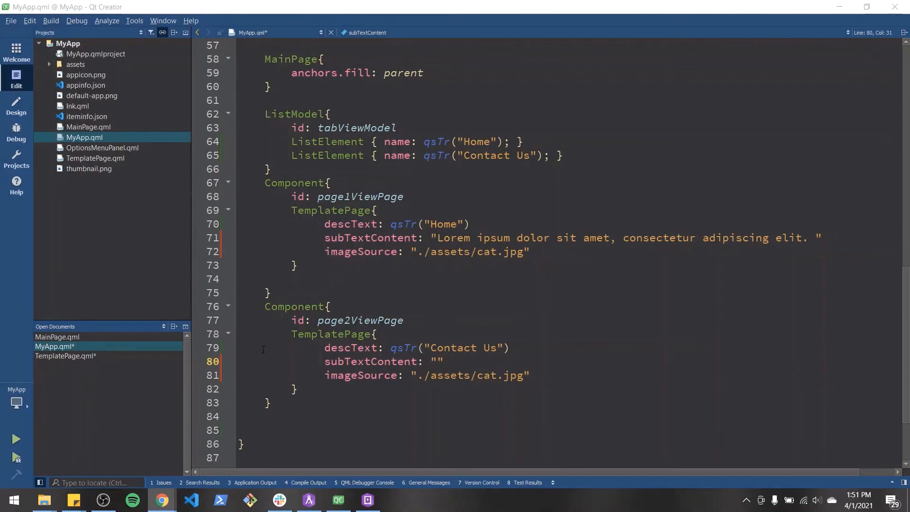
- Set Contact Us subTextContent to the Integer euismod text and imageSource to ./assets/cat_2.jpg
type("Integer euismod, justo laoreet viverra euismod, lacus arcu dapibus ligula,")
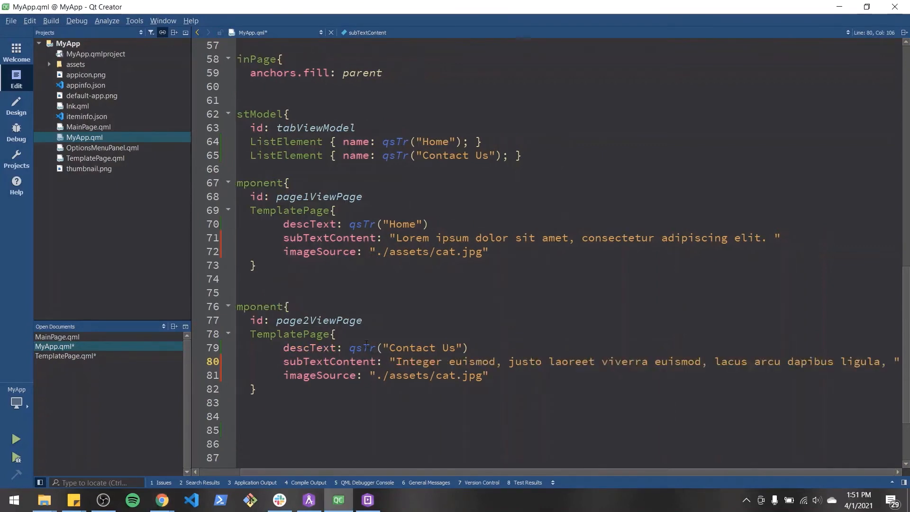
left_click(253, 266)
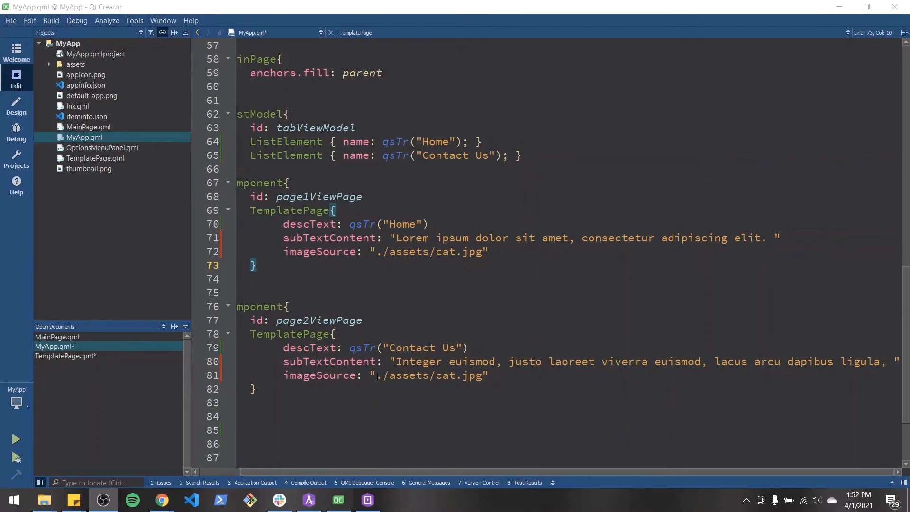
left_click(480, 374)
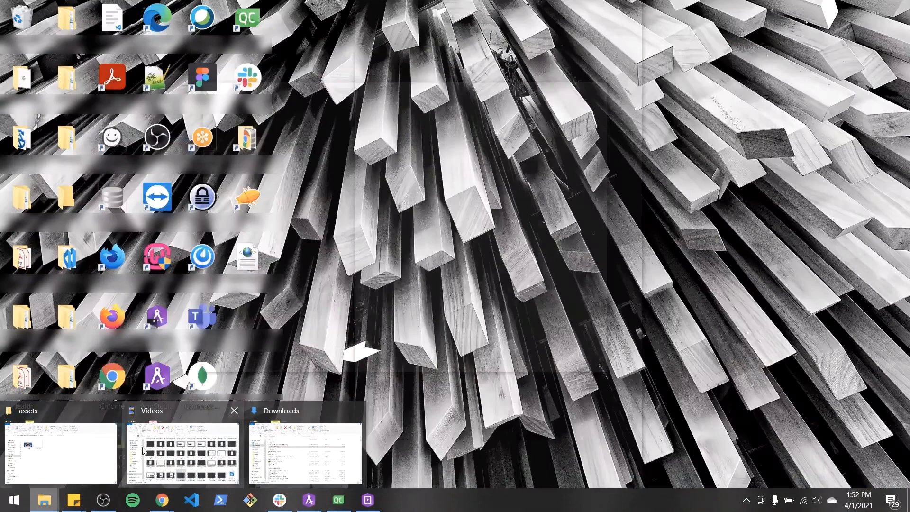
left_click(57, 452)
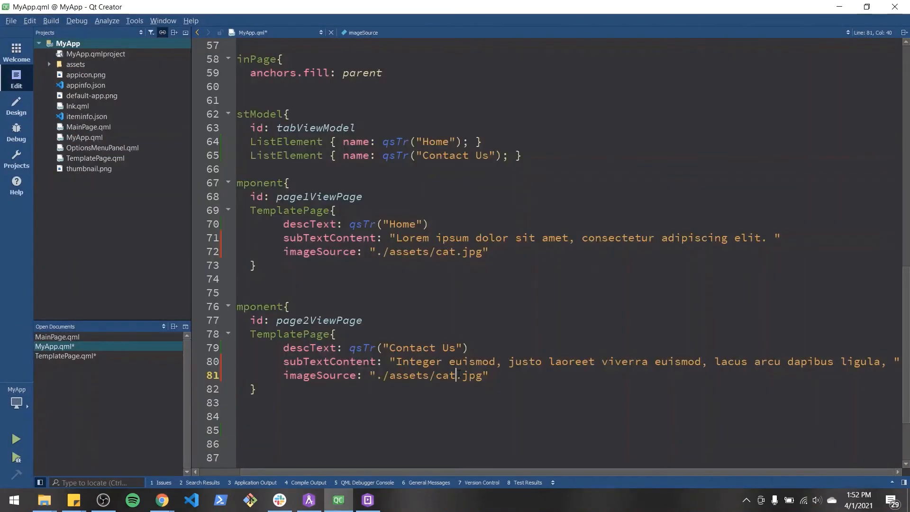
type("_2")
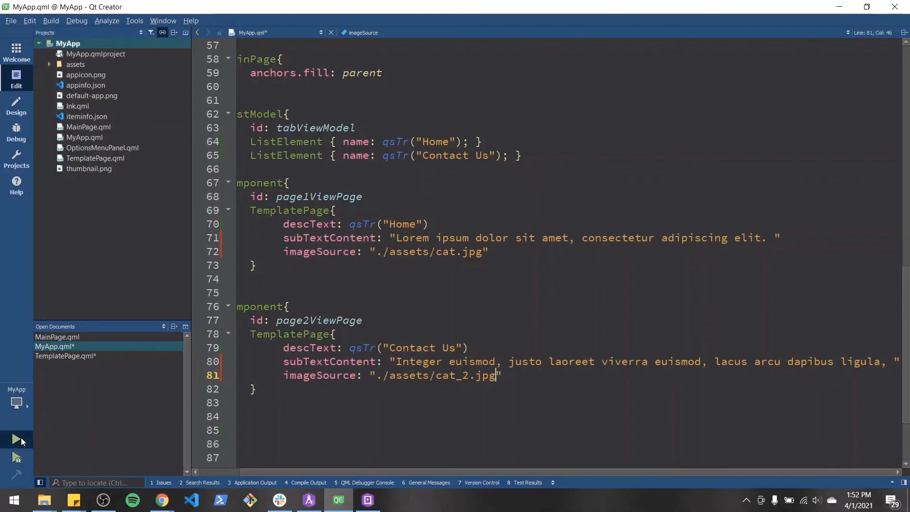
- Run the app and view the Contact Us tab's title, one-line subtext and cat image
left_click(16, 440)
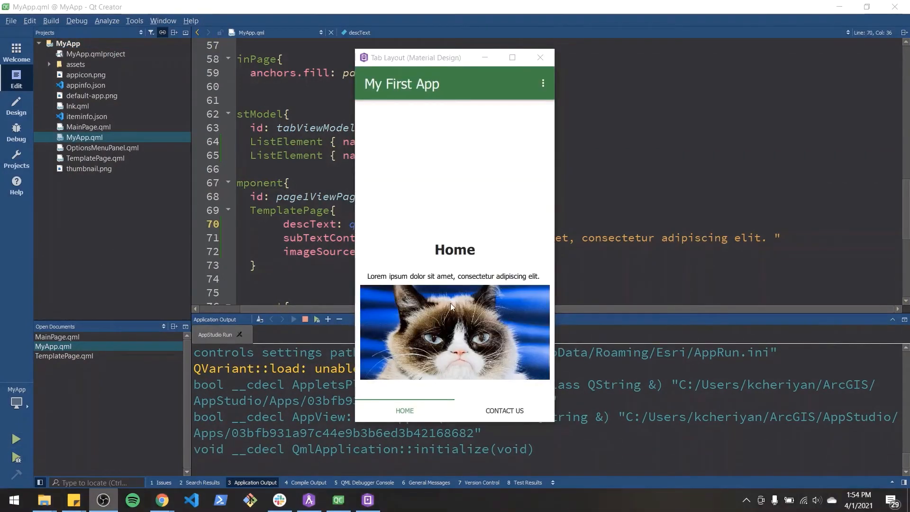
mouse_move(476, 297)
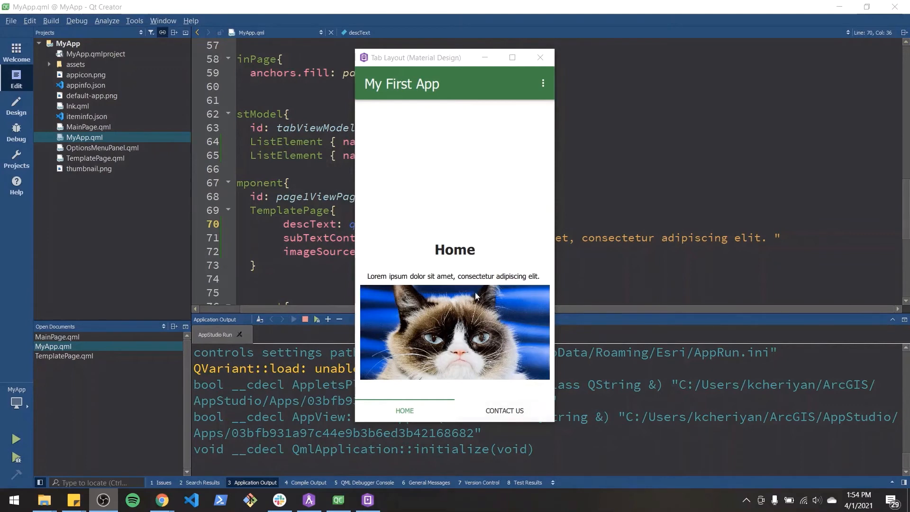
mouse_move(480, 386)
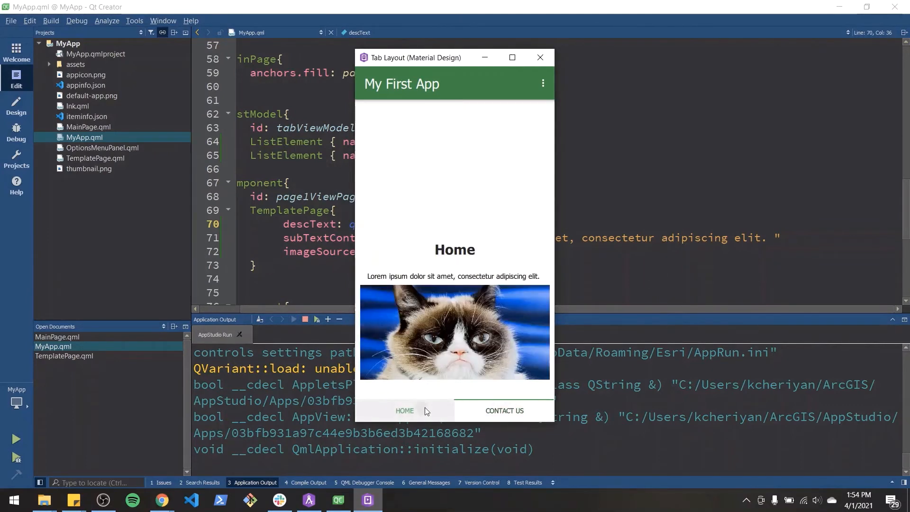
left_click(504, 410)
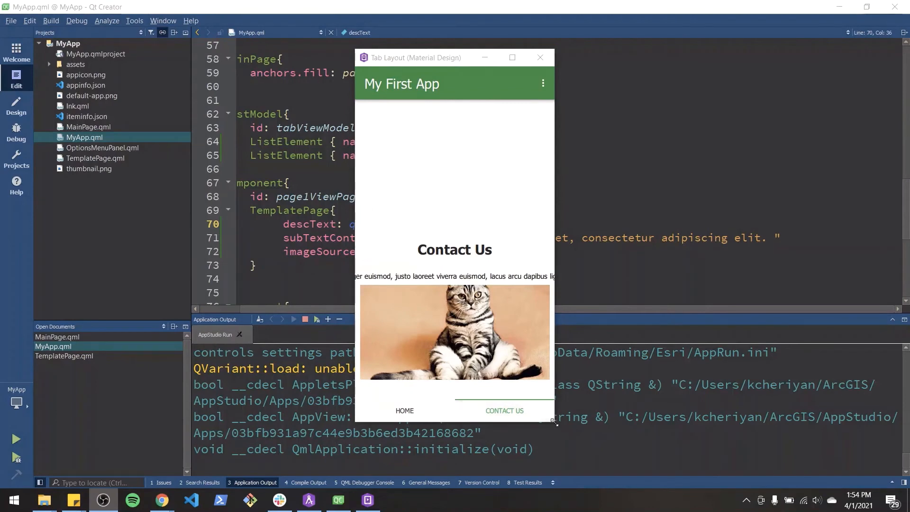
mouse_move(597, 114)
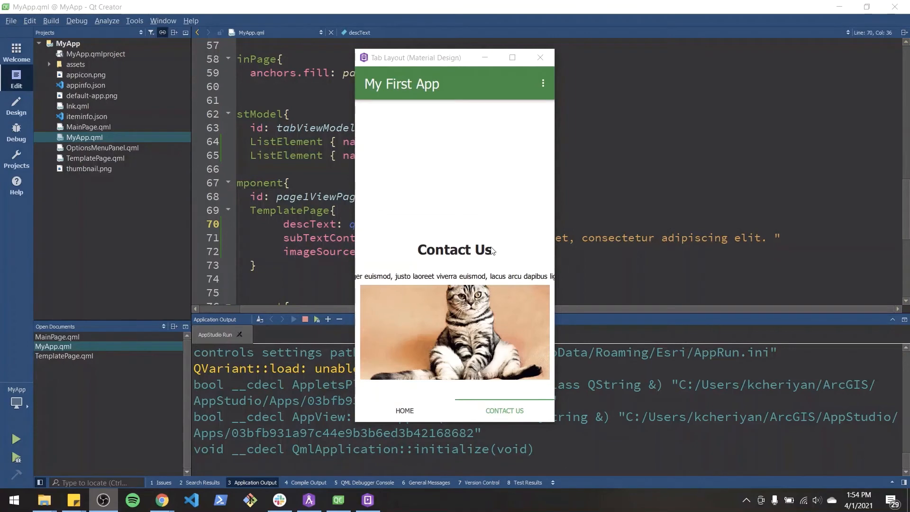
mouse_move(553, 282)
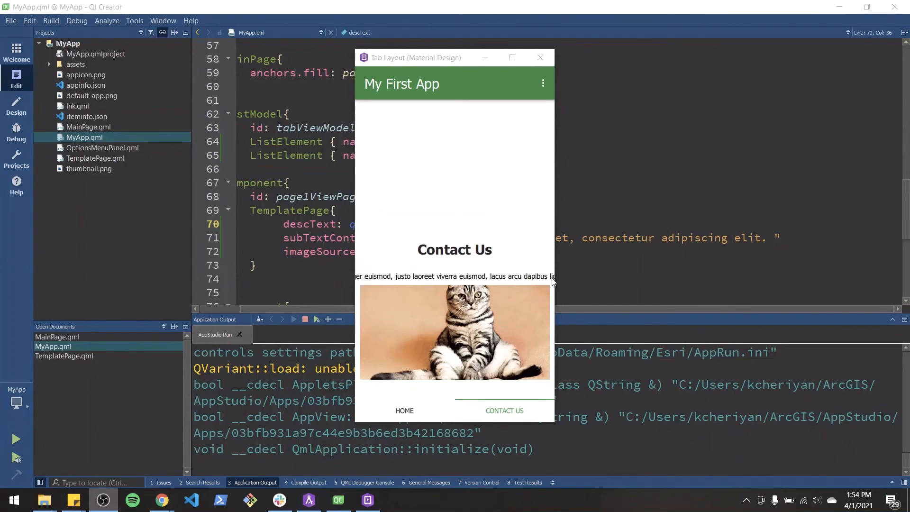
mouse_move(486, 274)
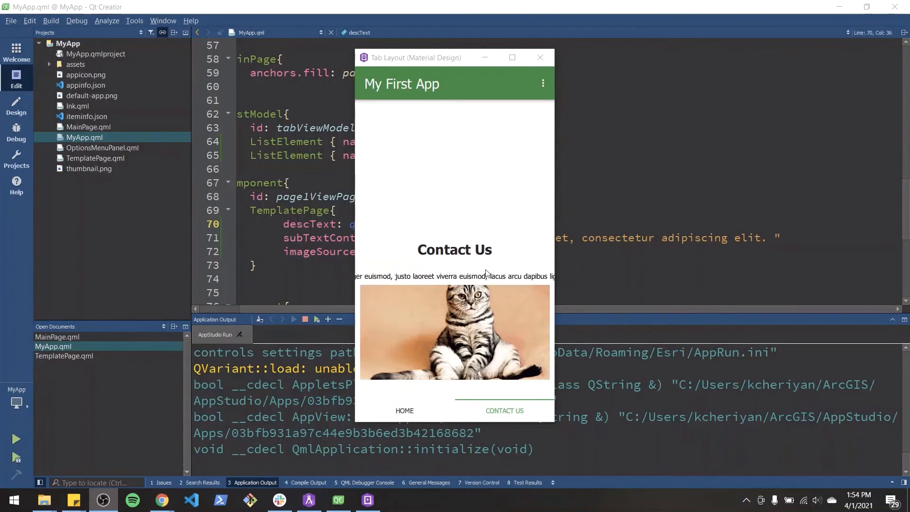
mouse_move(510, 269)
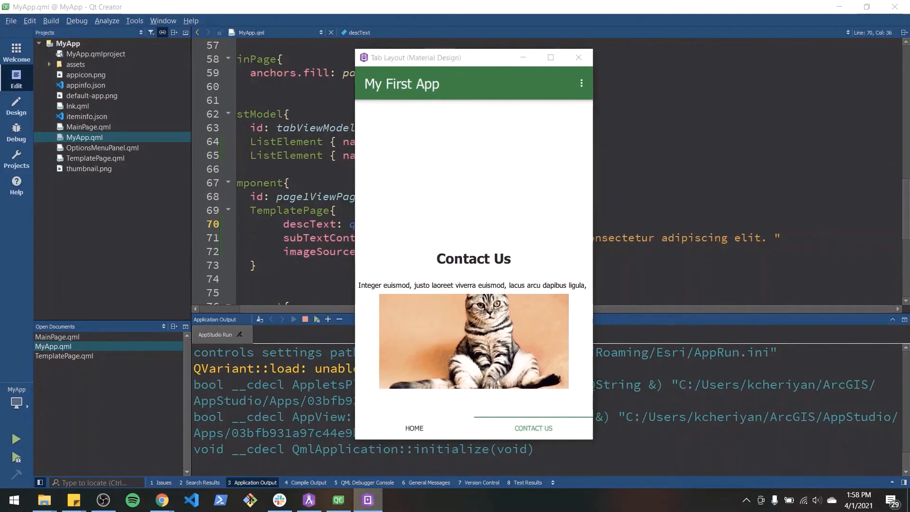
- Add wrapMode: Text.Wrap and width: parent.width to the subText Text element
left_click(64, 356)
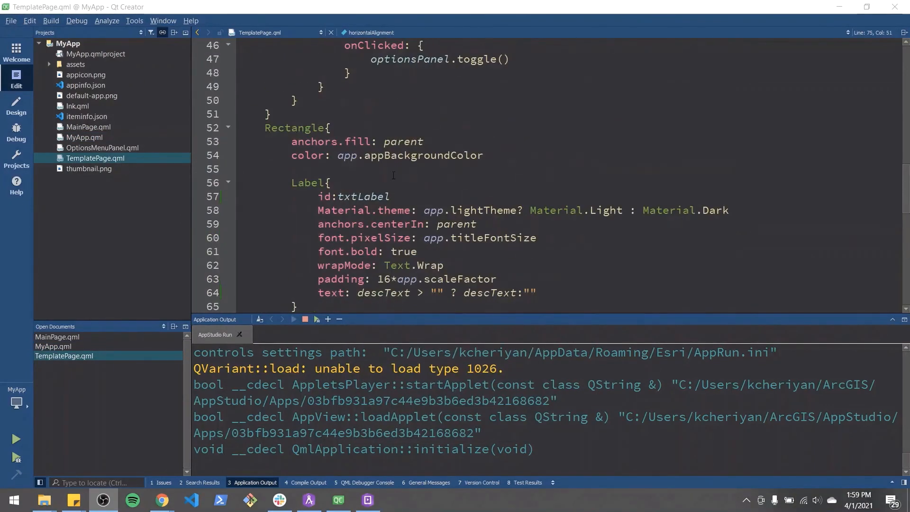
scroll("down", 3)
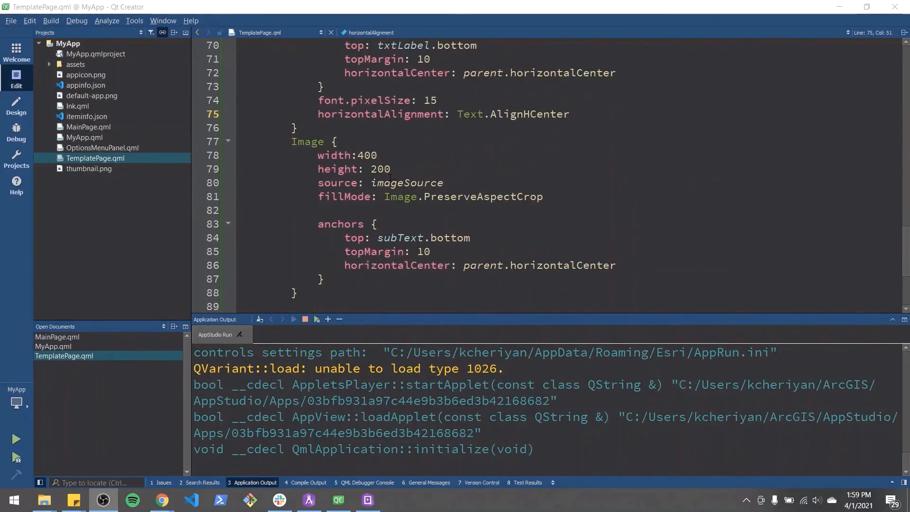
scroll("up", 3)
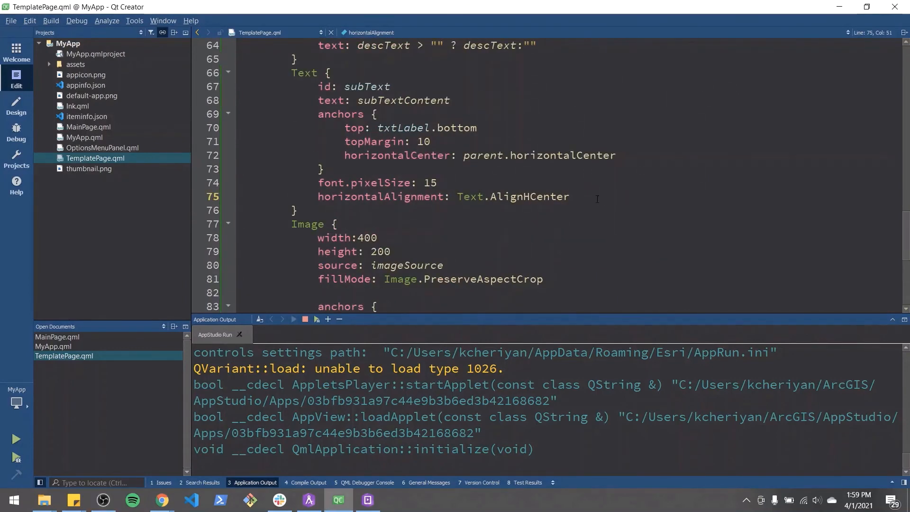
key("Return")
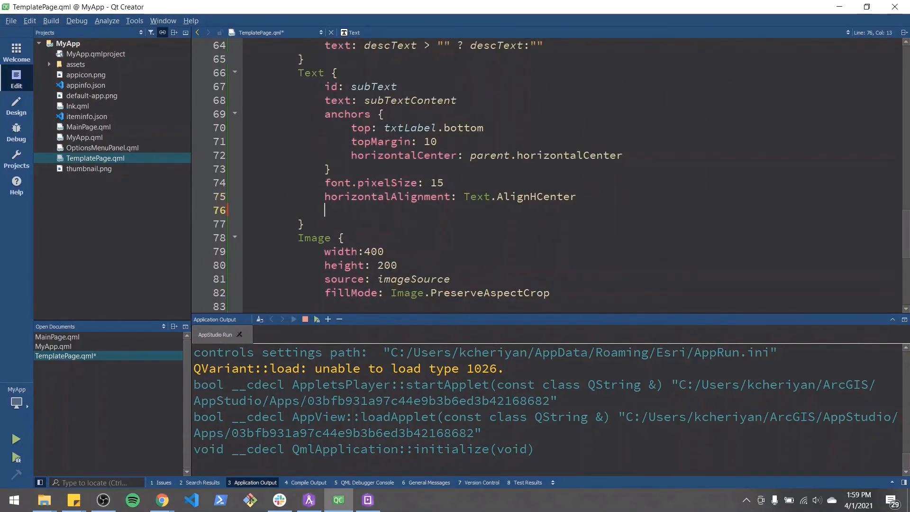
type("wrapMode:")
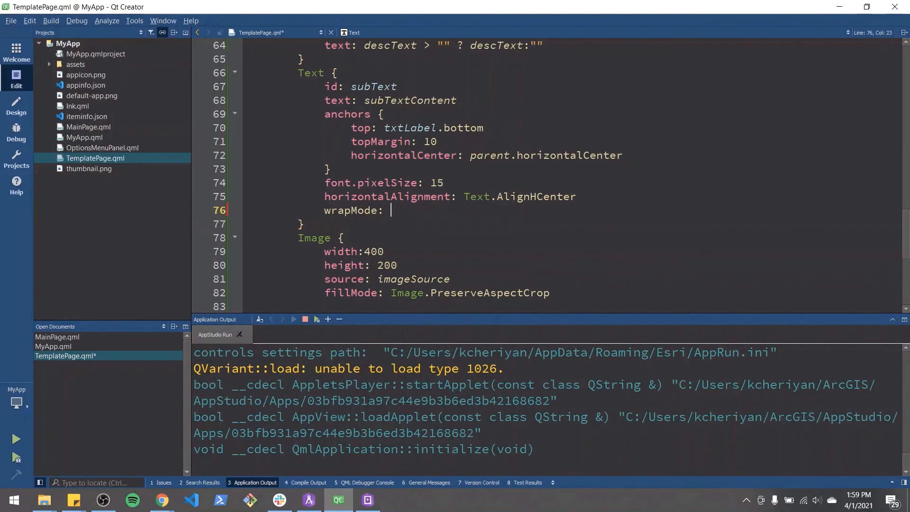
type("Text.Wrap")
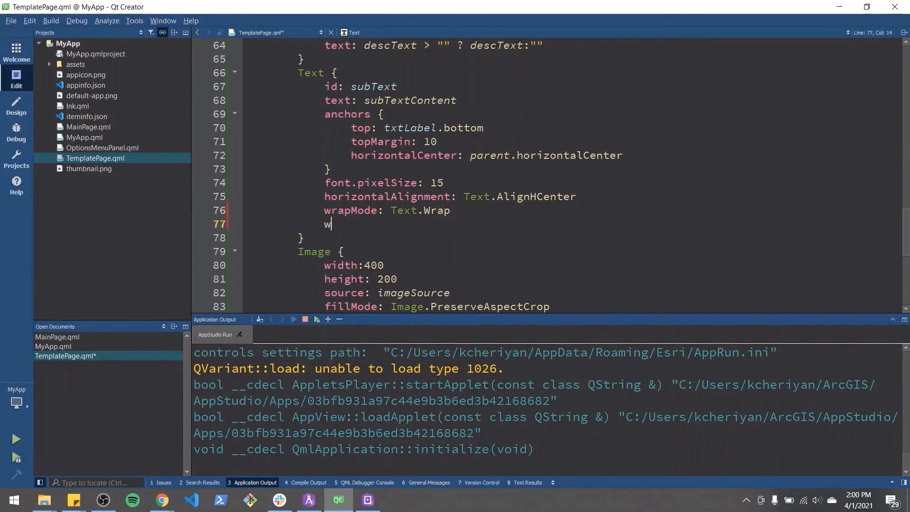
type("idth: pa")
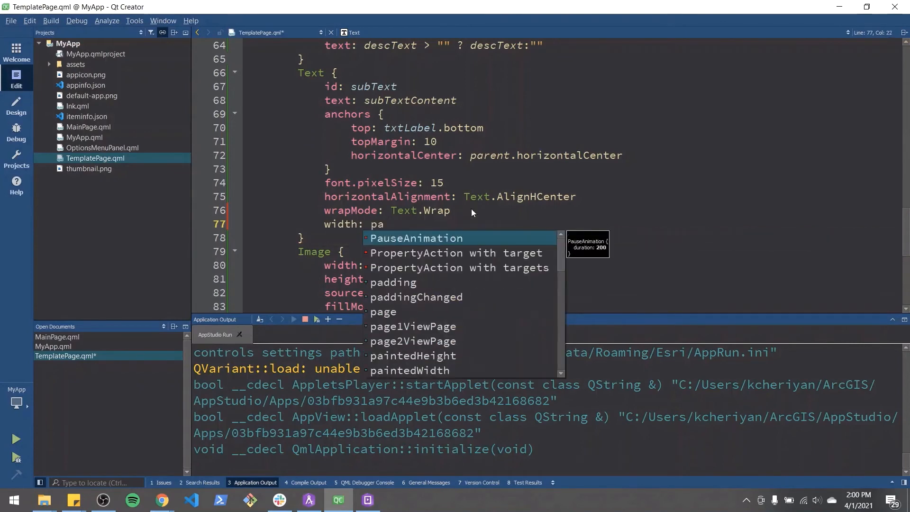
type("rent.width")
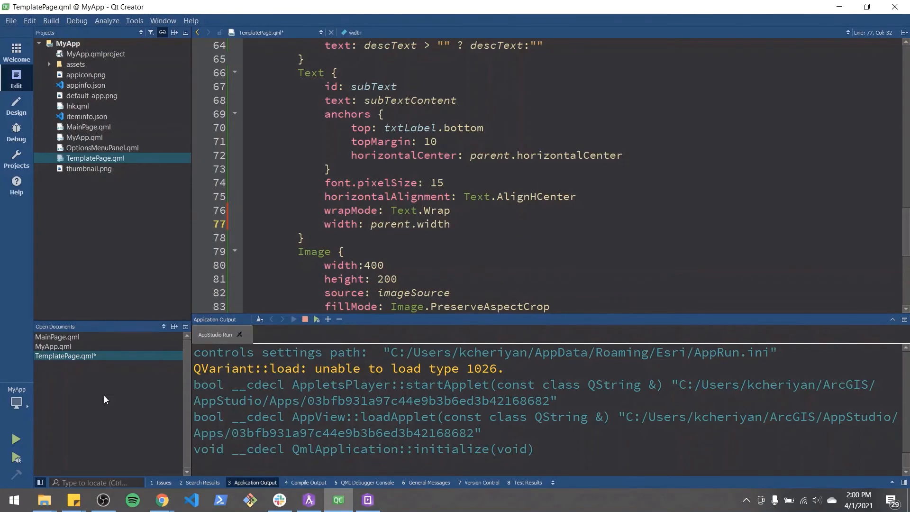
- Rerun the app to check the Contact Us subtext now stays inside the window
left_click(305, 318)
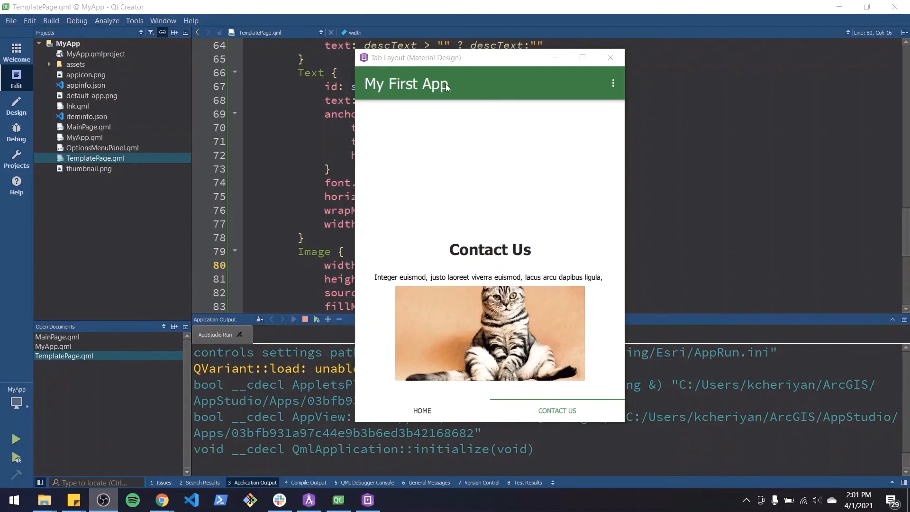
mouse_move(603, 156)
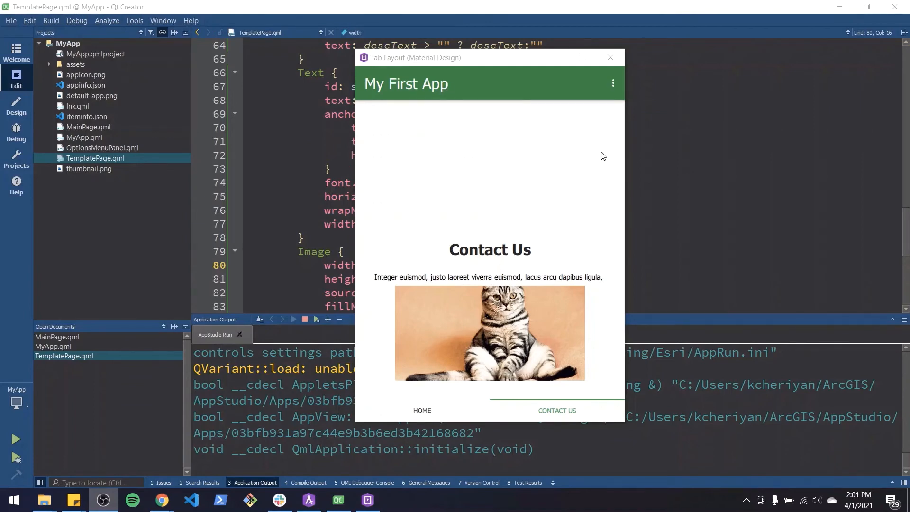
mouse_move(524, 268)
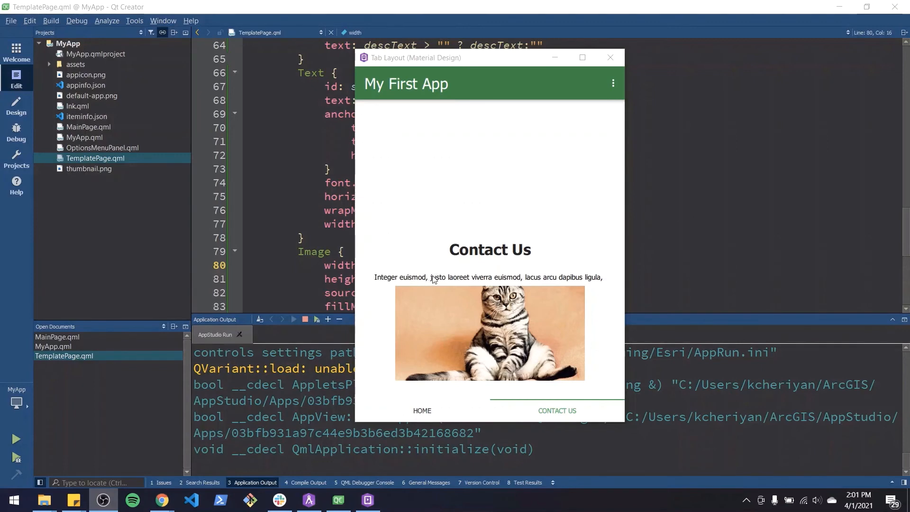
mouse_move(434, 280)
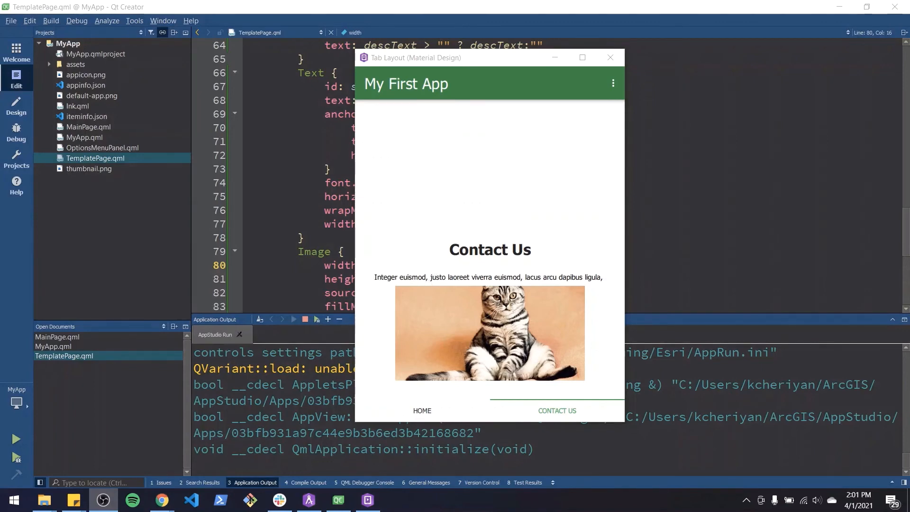
- Close the app and anchor the title Label to parent.top with topMargin 25 and horizontalCenter
left_click(610, 57)
type("anchors {")
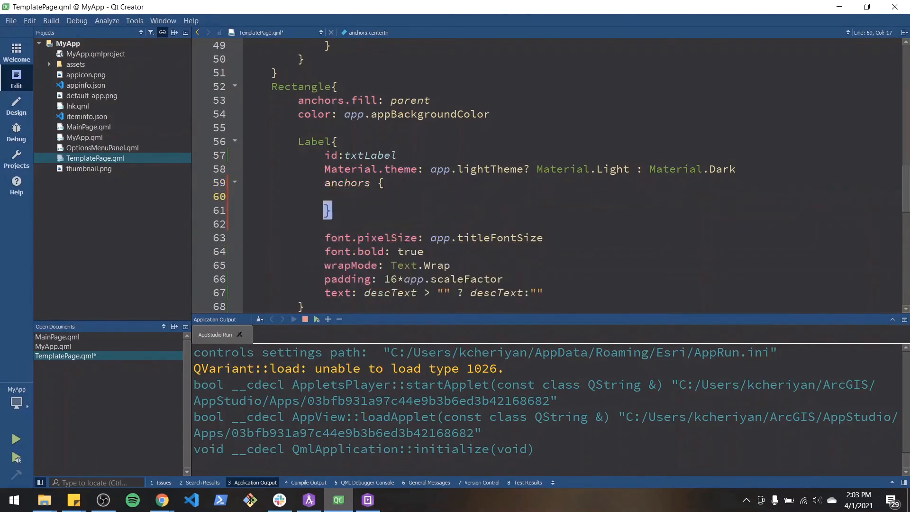
type("top: parent.top")
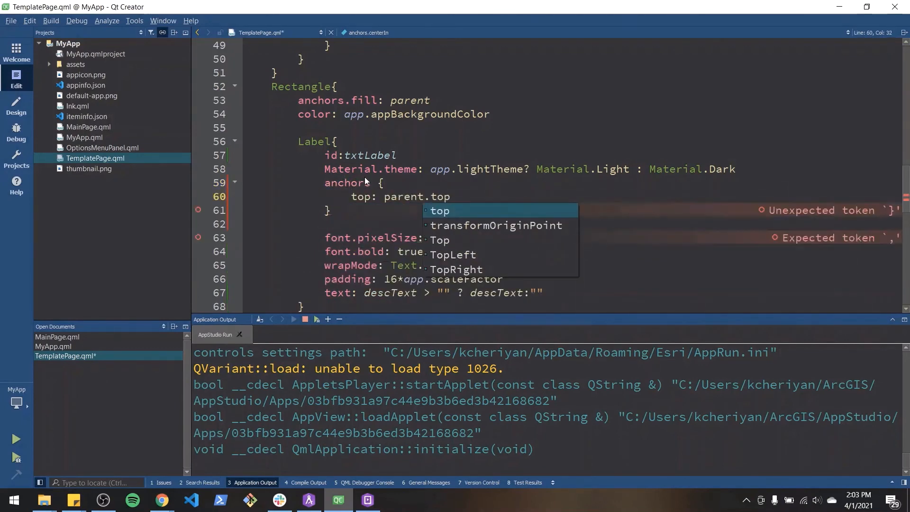
type("topMargin: 25")
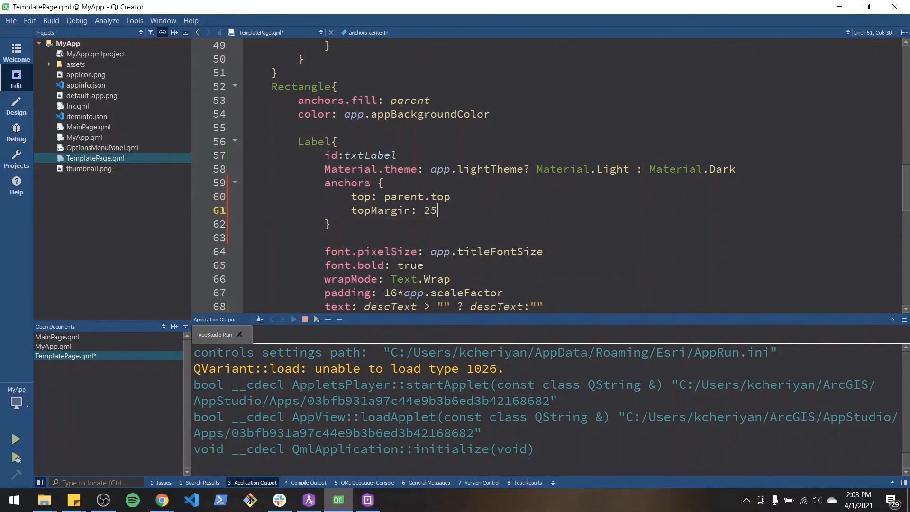
type("hori")
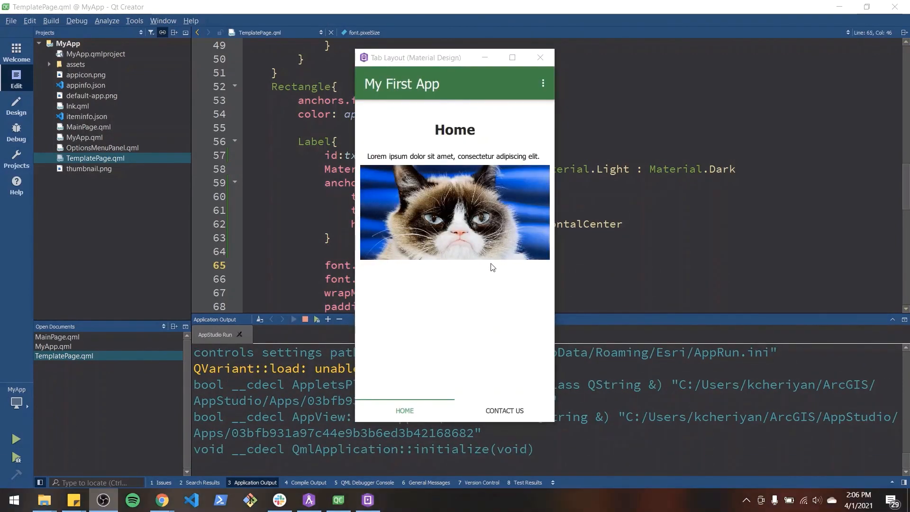
mouse_move(564, 243)
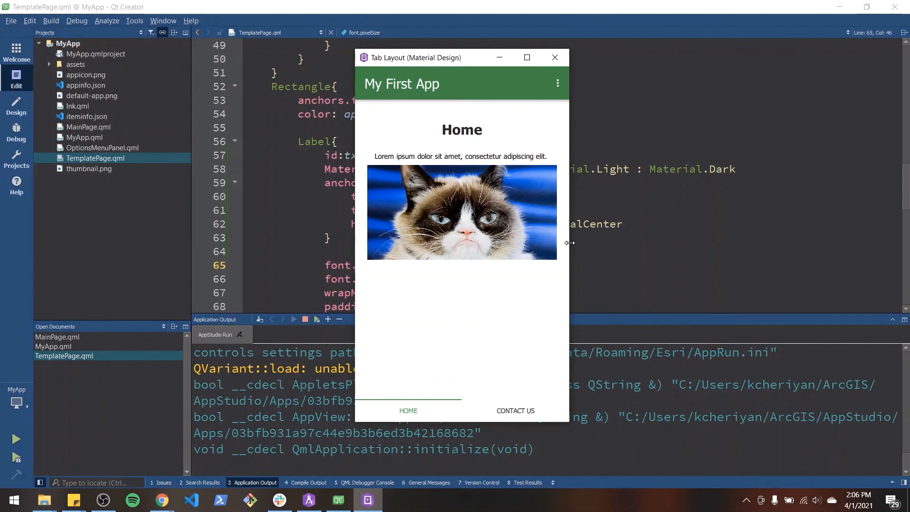
mouse_move(458, 219)
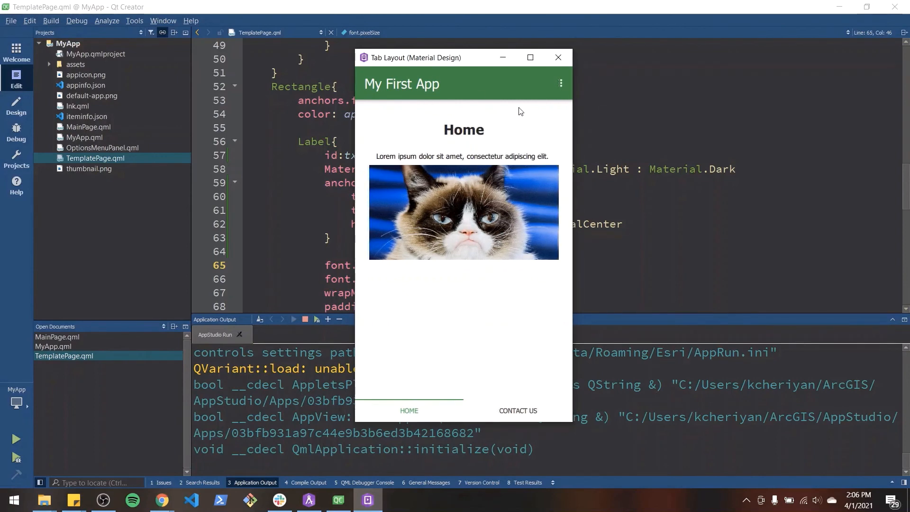
mouse_move(553, 381)
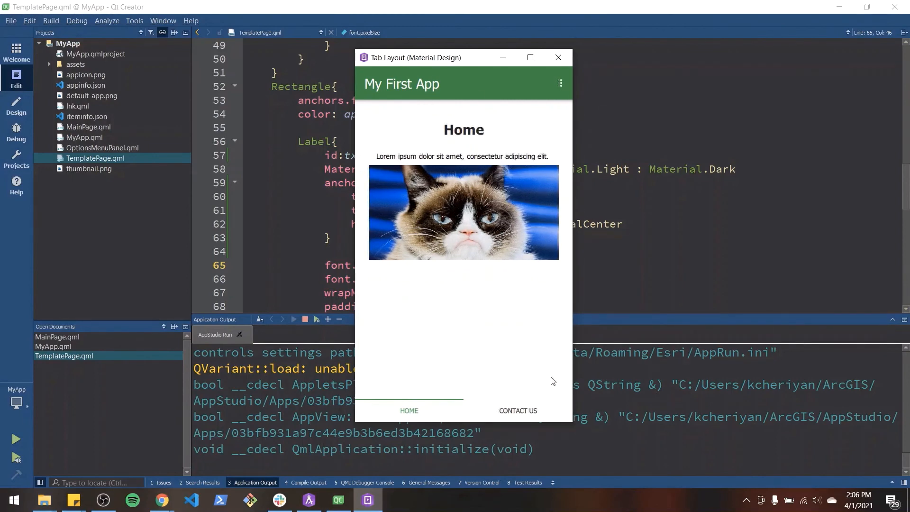
mouse_move(513, 396)
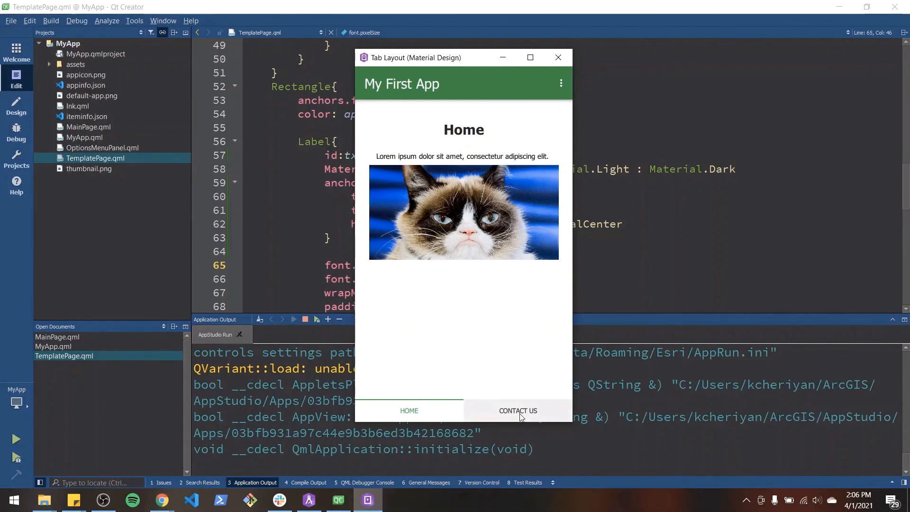
- Switch the running app to the Contact Us tab to see the top-aligned title and wrapped subtext
left_click(517, 411)
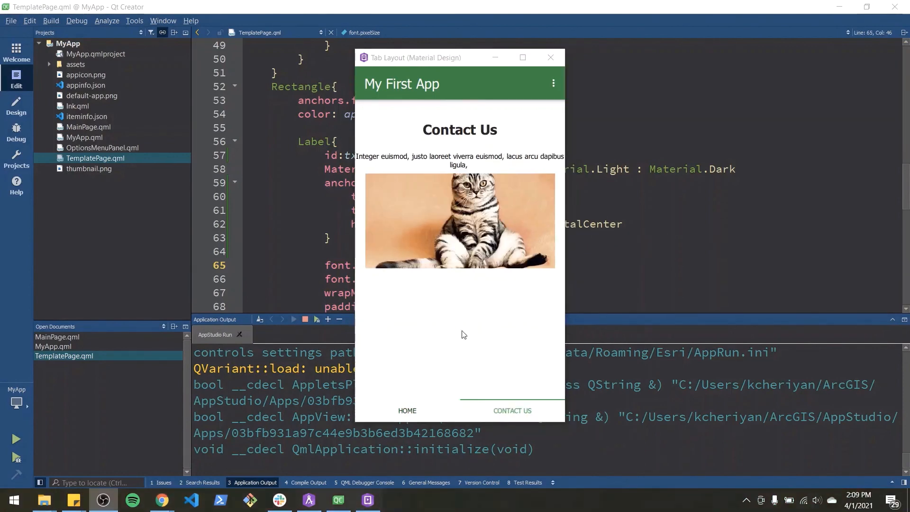
mouse_move(564, 300)
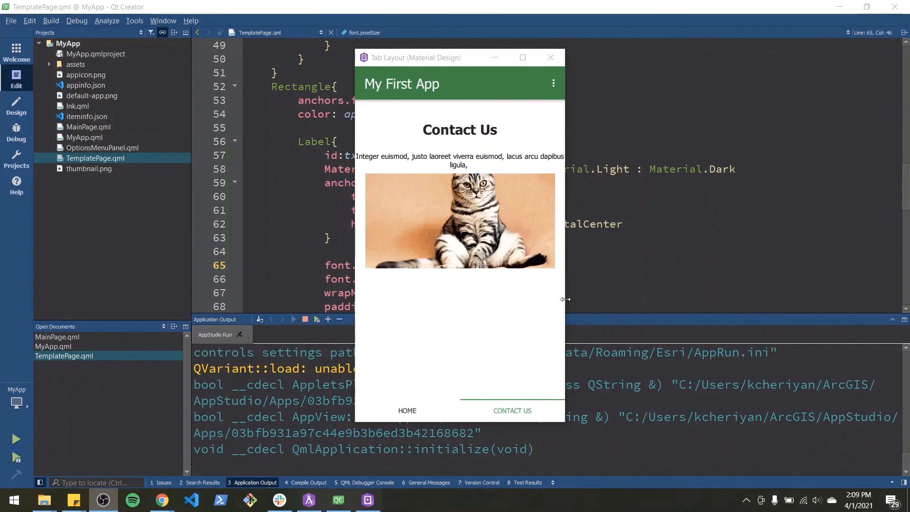